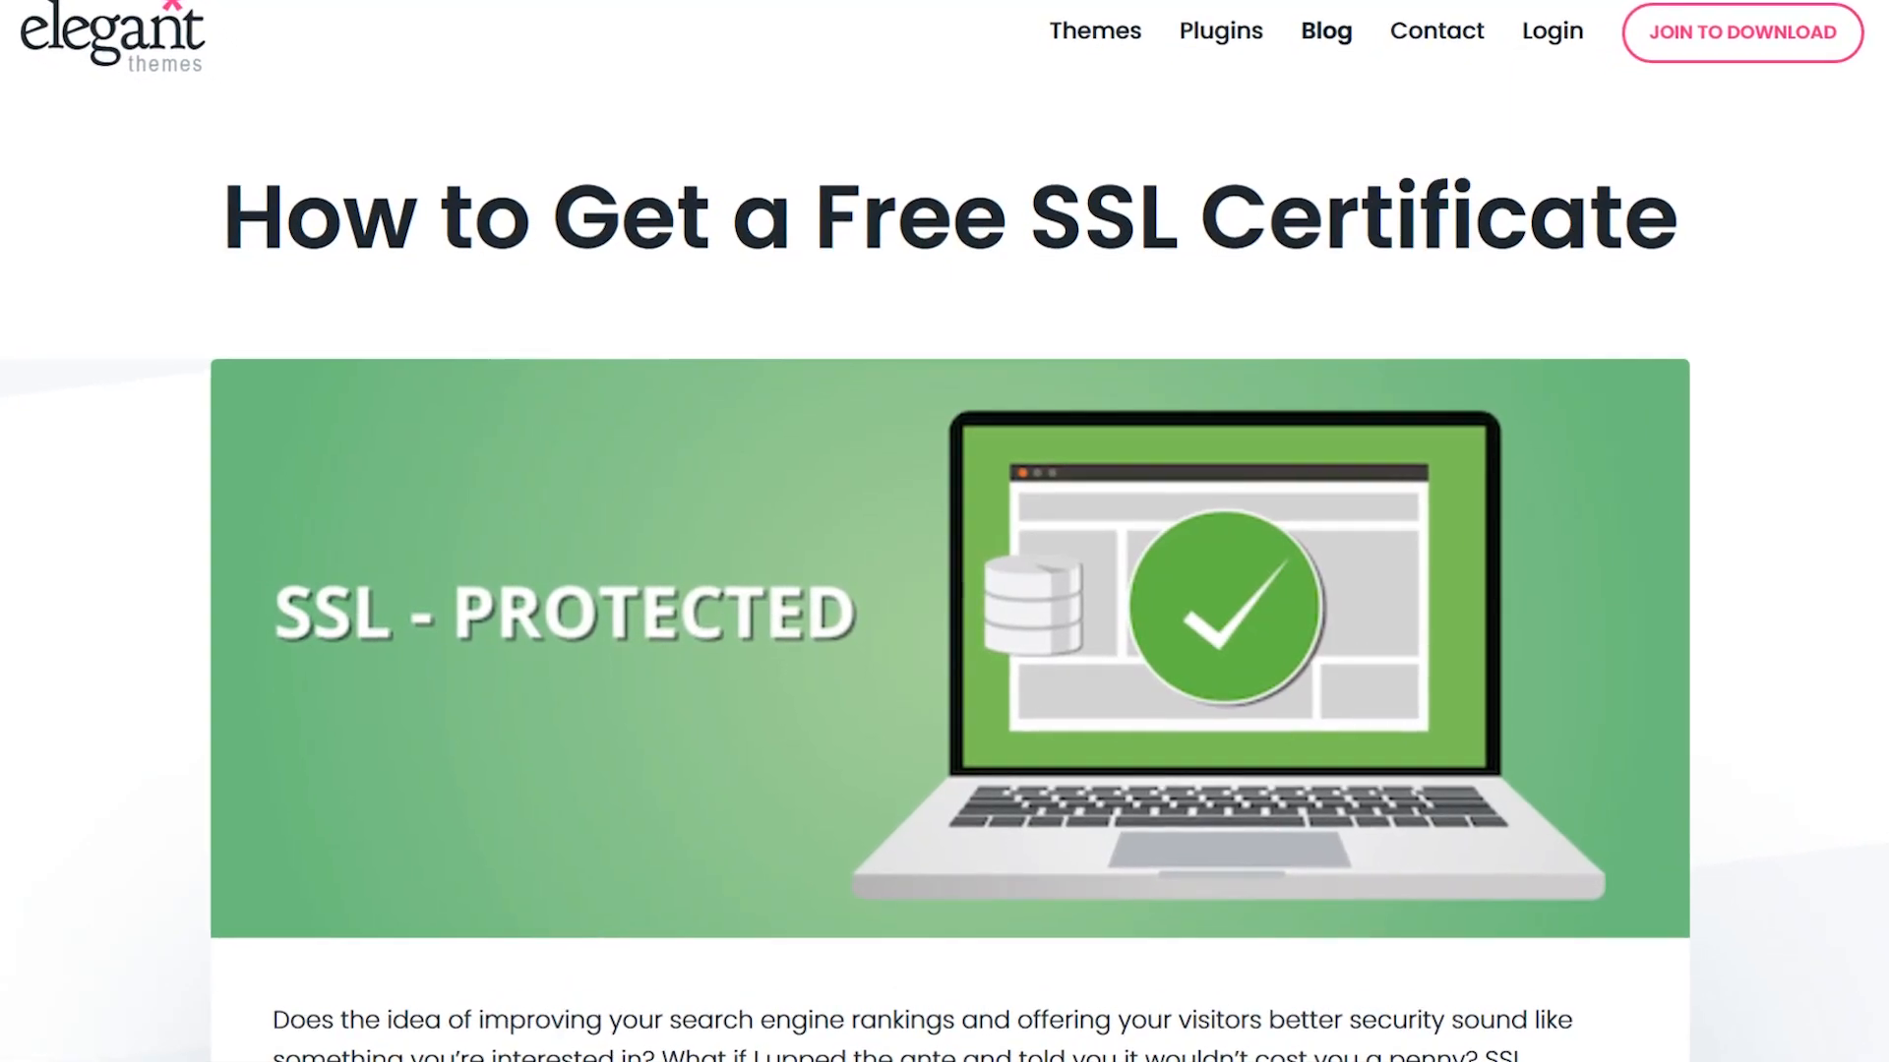
- Scroll down through the 'How to Get a Free SSL Certificate' article body
{"action": "scroll", "scroll_direction": "down", "scroll_amount": 3}
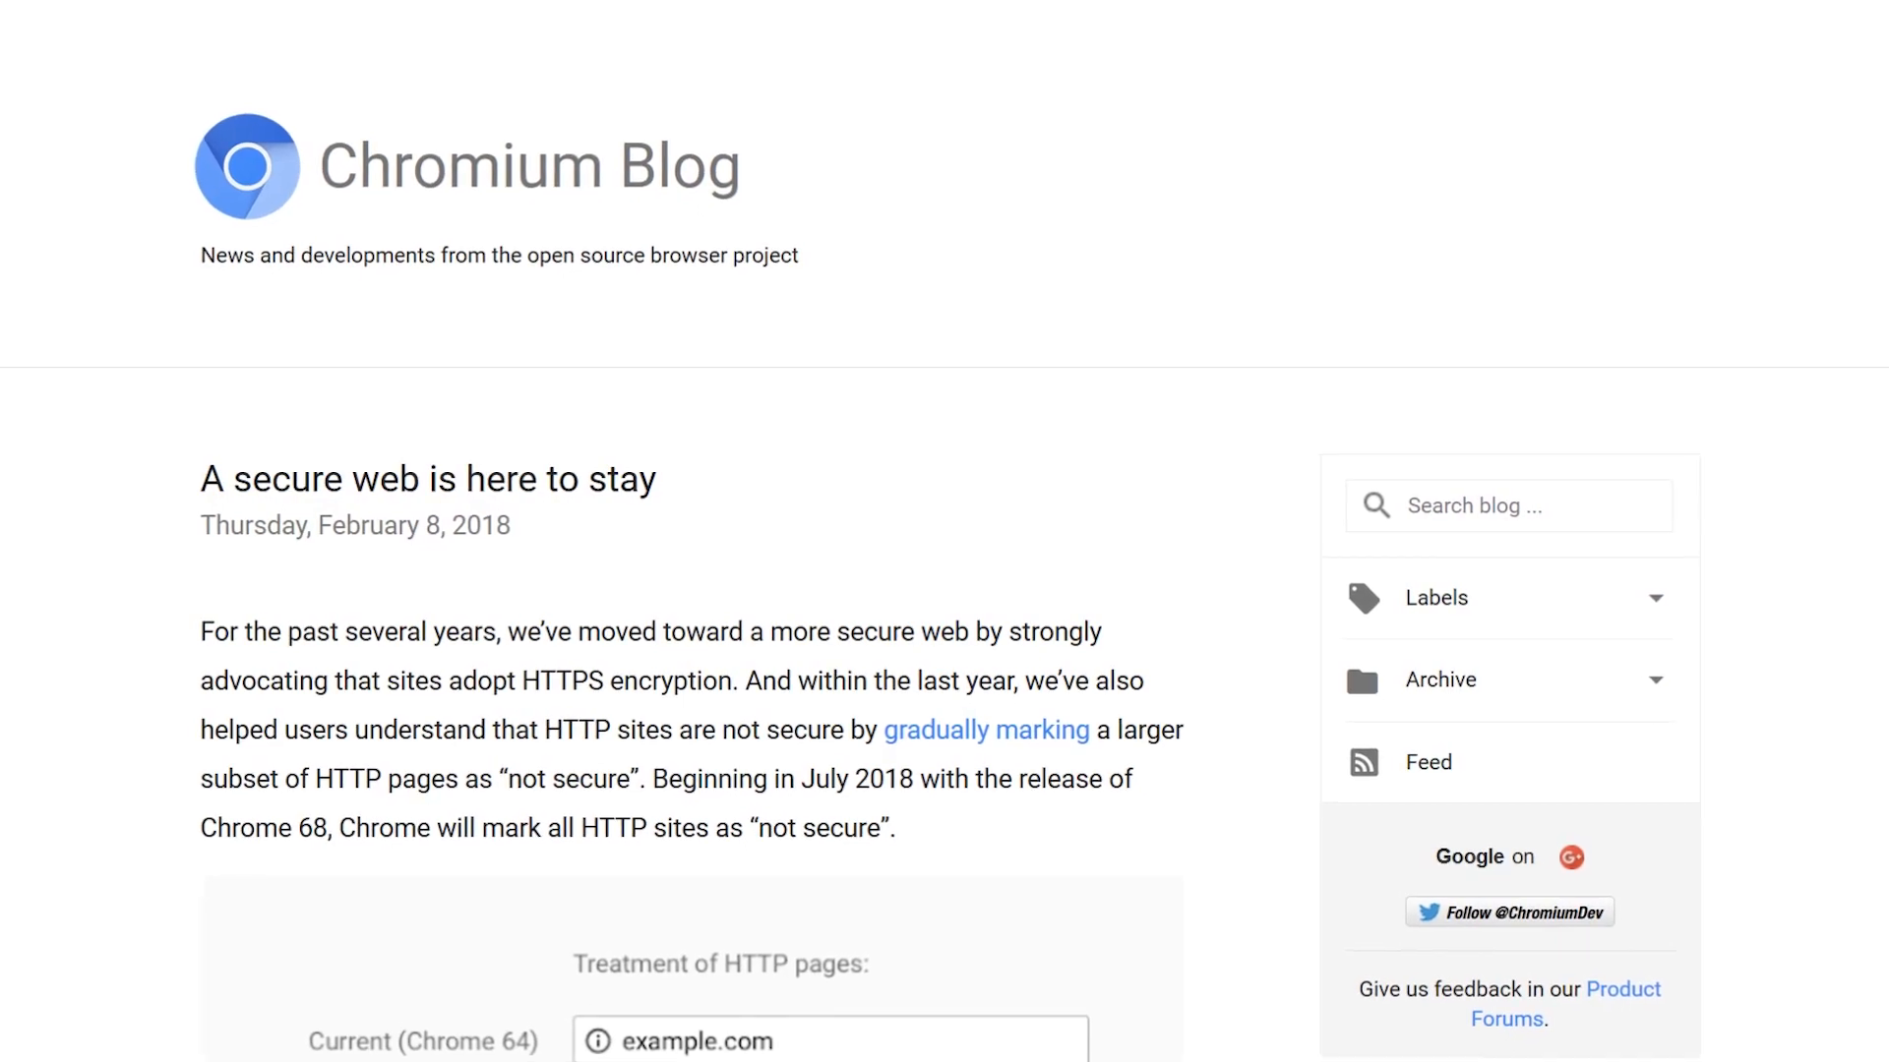
- Scroll down through the 'A secure web is here to stay' post
{"action": "scroll", "scroll_direction": "down", "scroll_amount": 3}
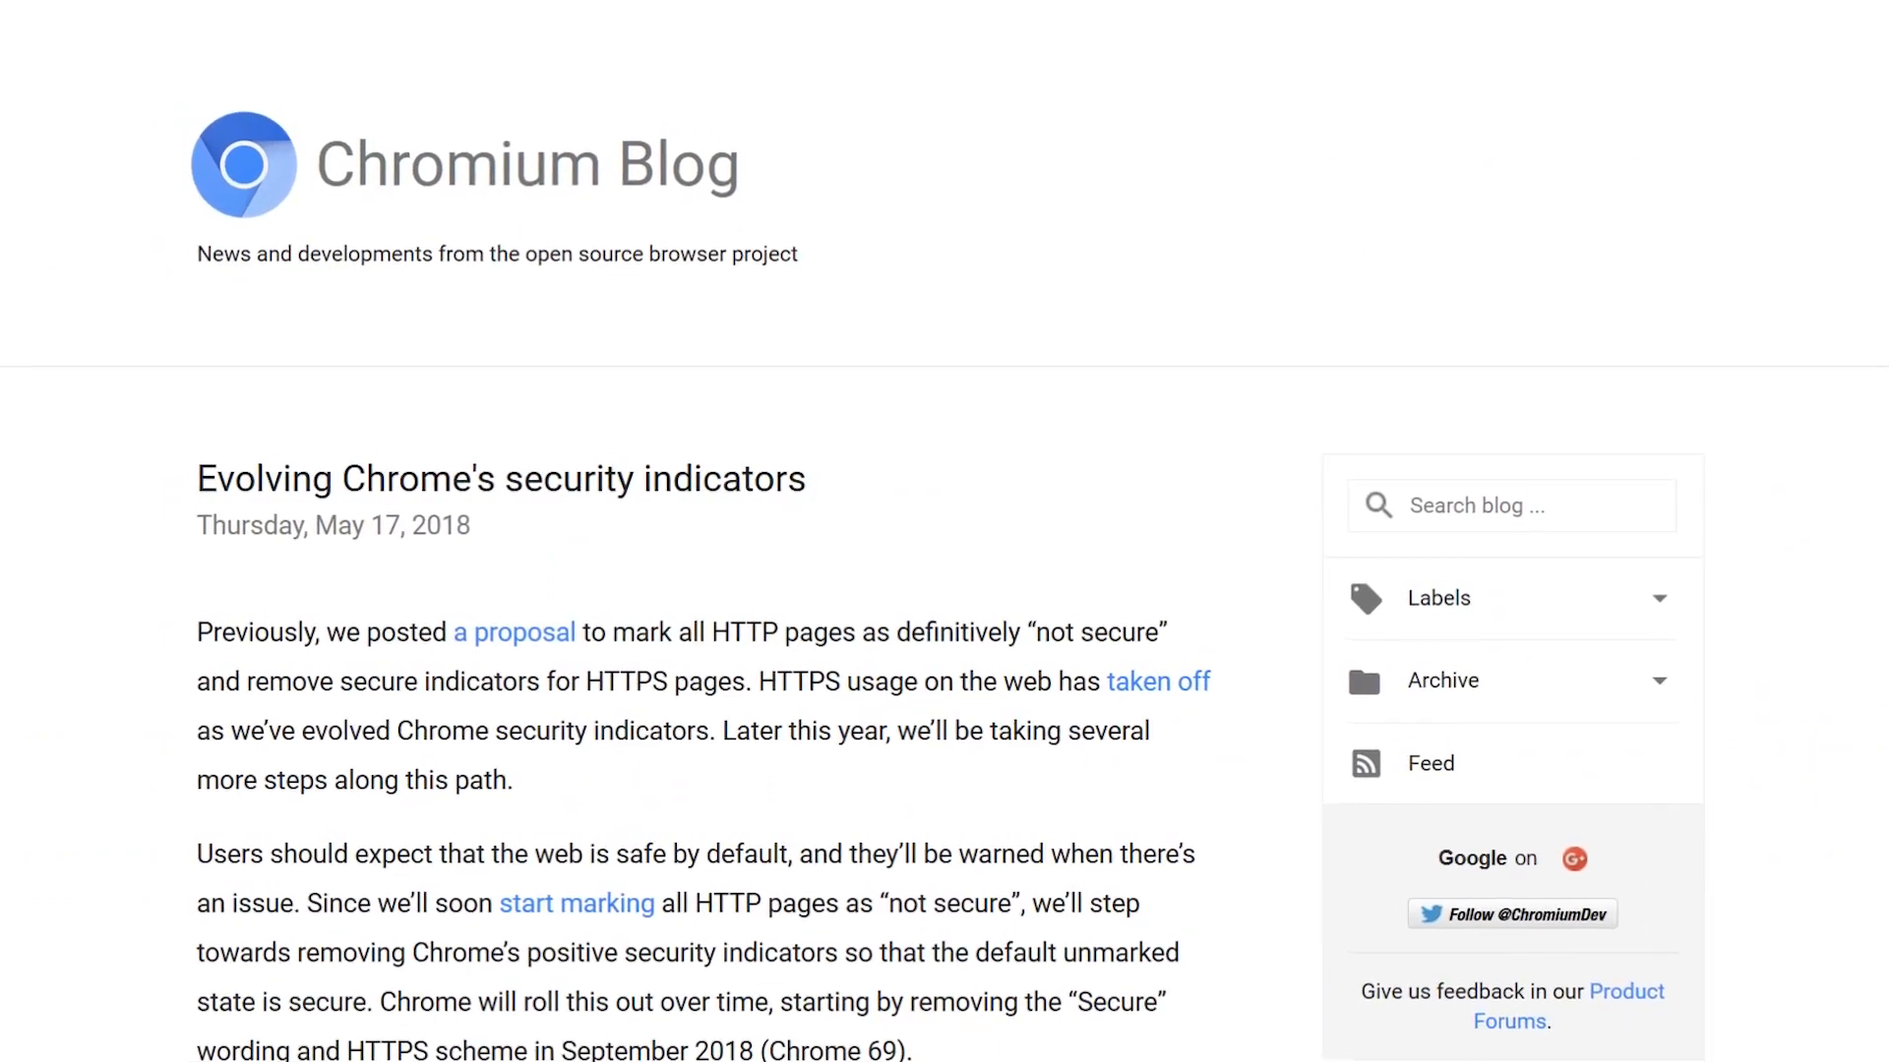
{"action": "scroll", "scroll_direction": "down", "scroll_amount": 3}
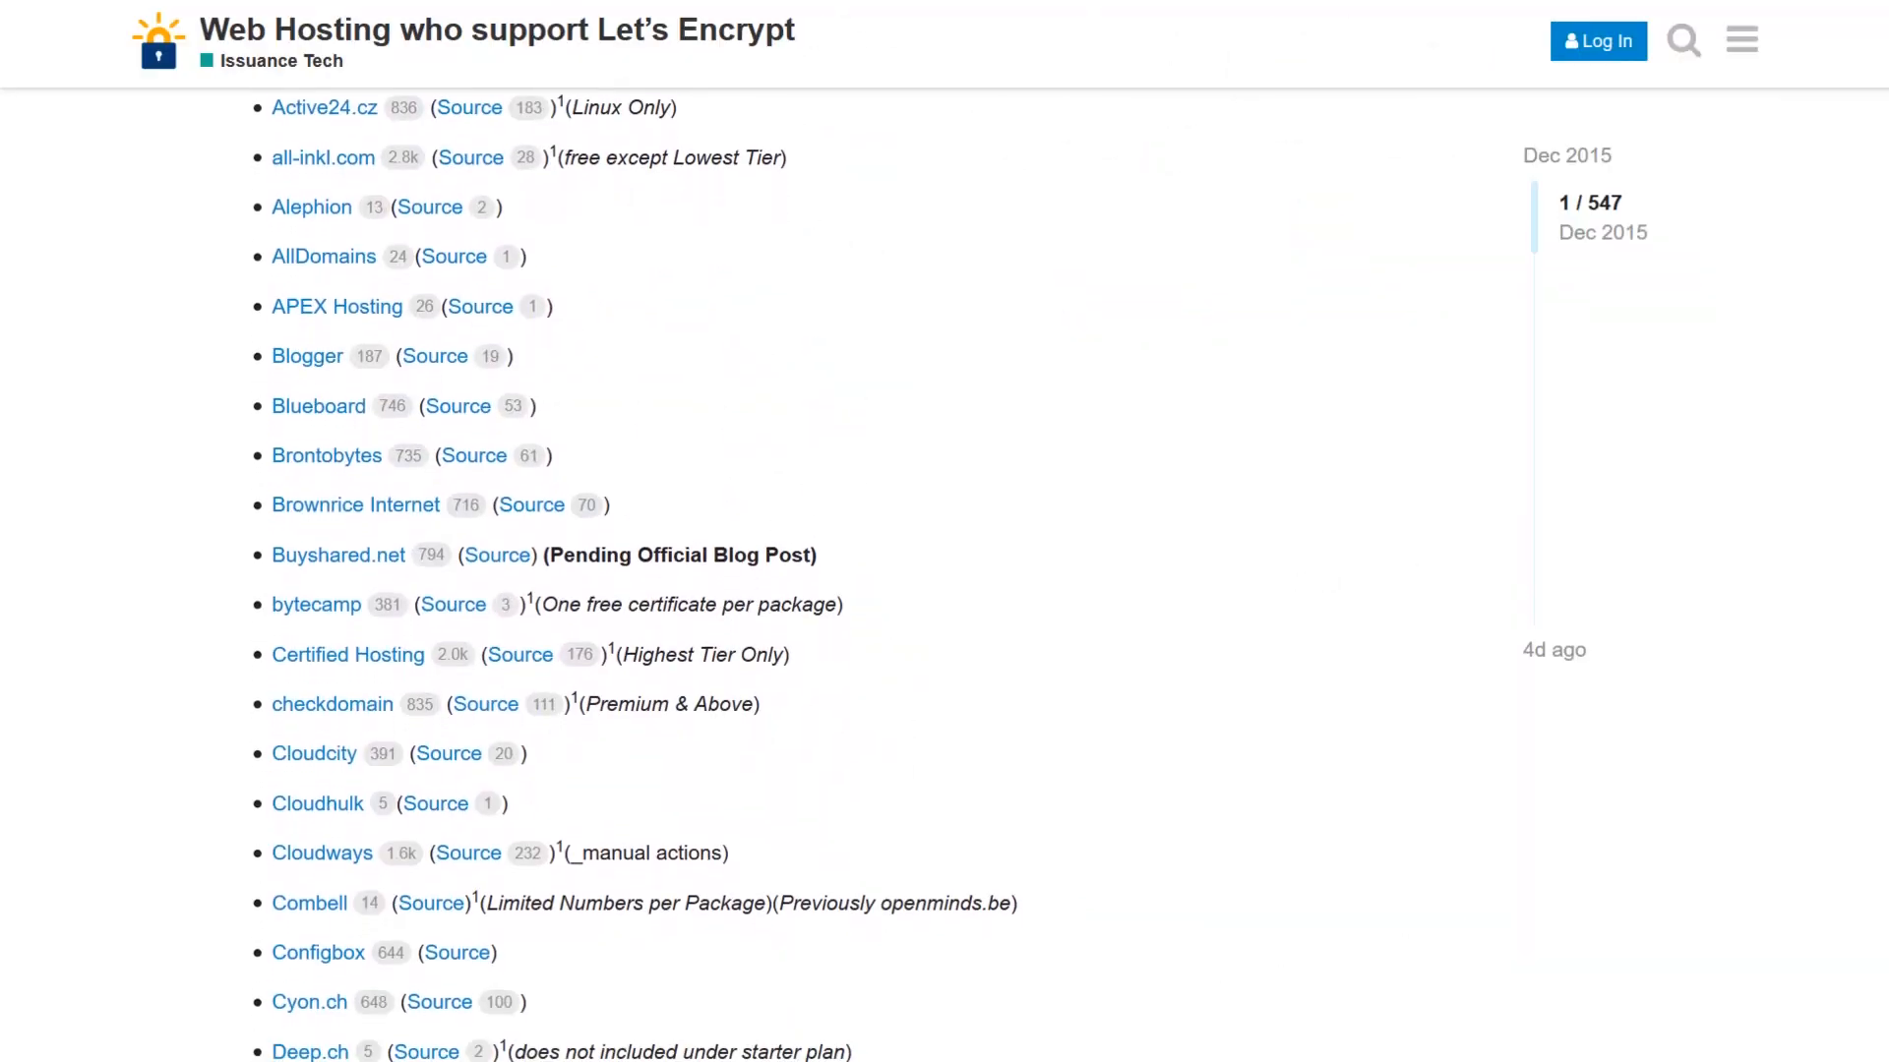
{"action": "scroll", "scroll_direction": "down", "scroll_amount": 3}
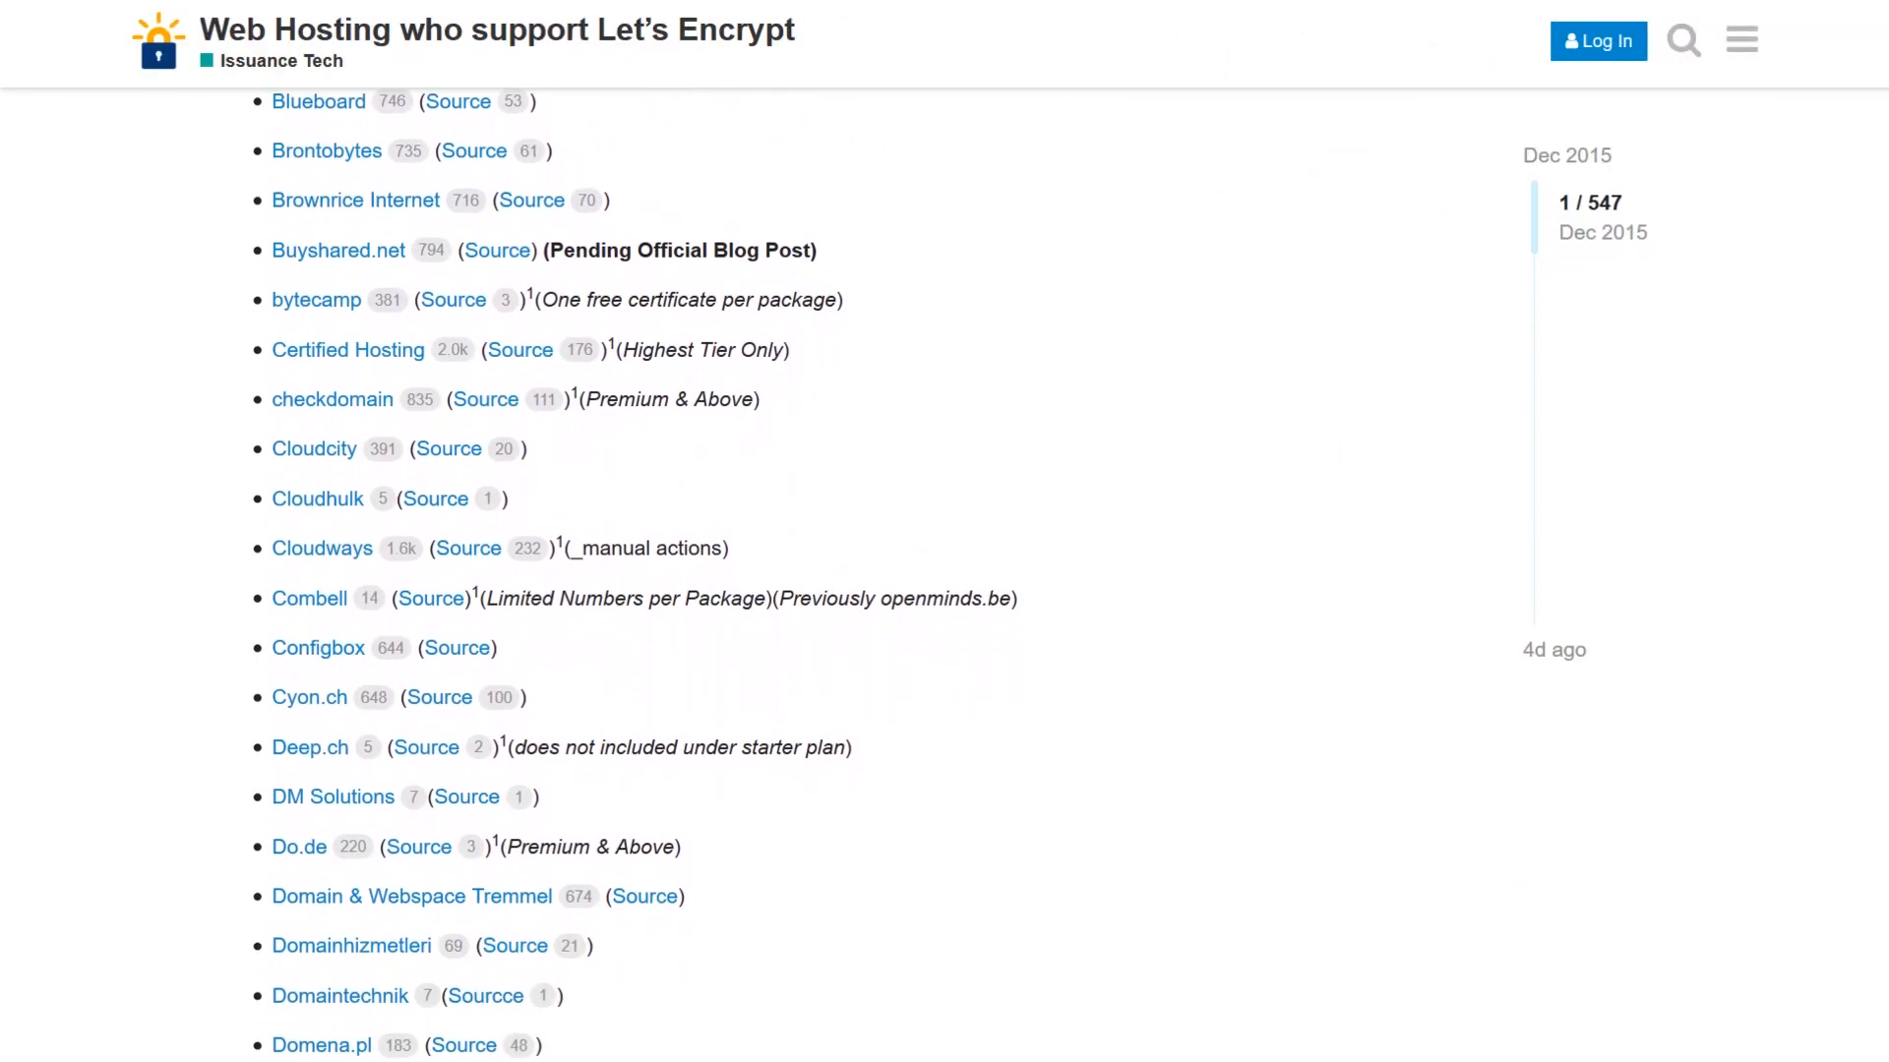
{"action": "scroll", "scroll_direction": "down", "scroll_amount": 3}
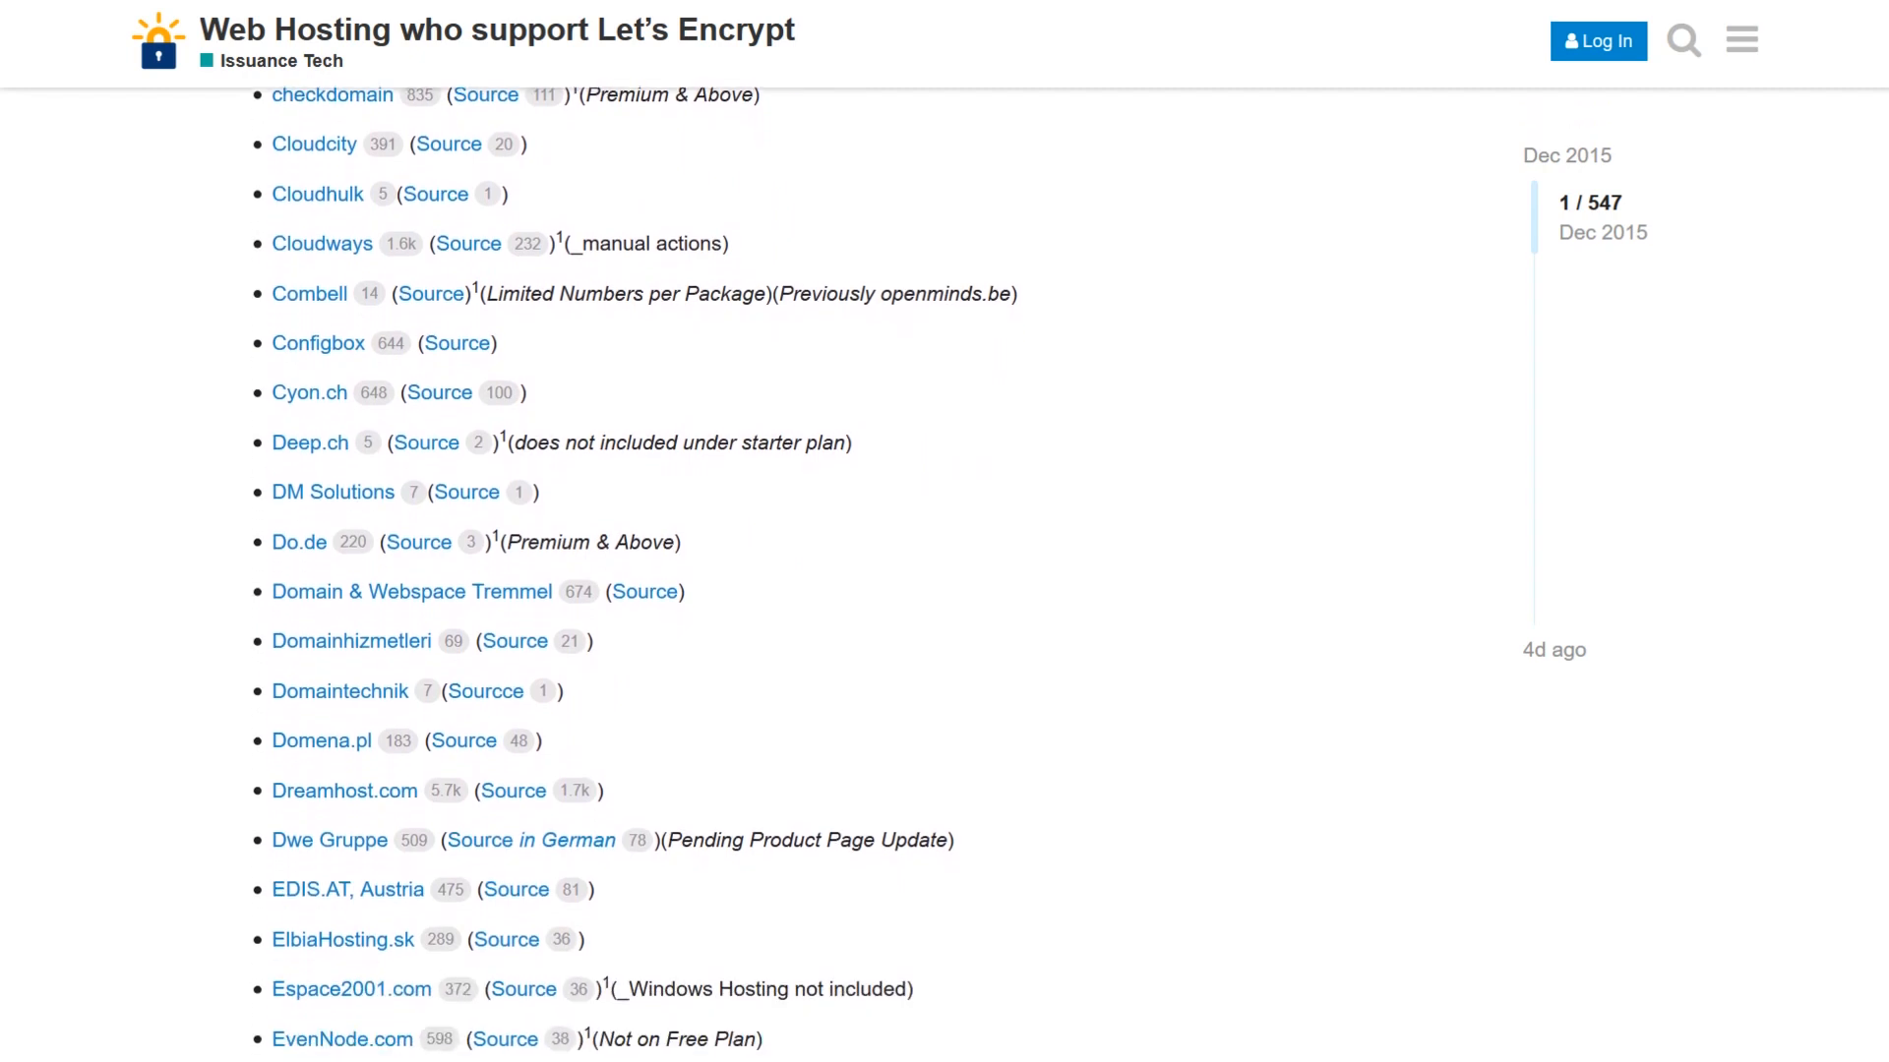
{"action": "scroll", "scroll_direction": "down", "scroll_amount": 3}
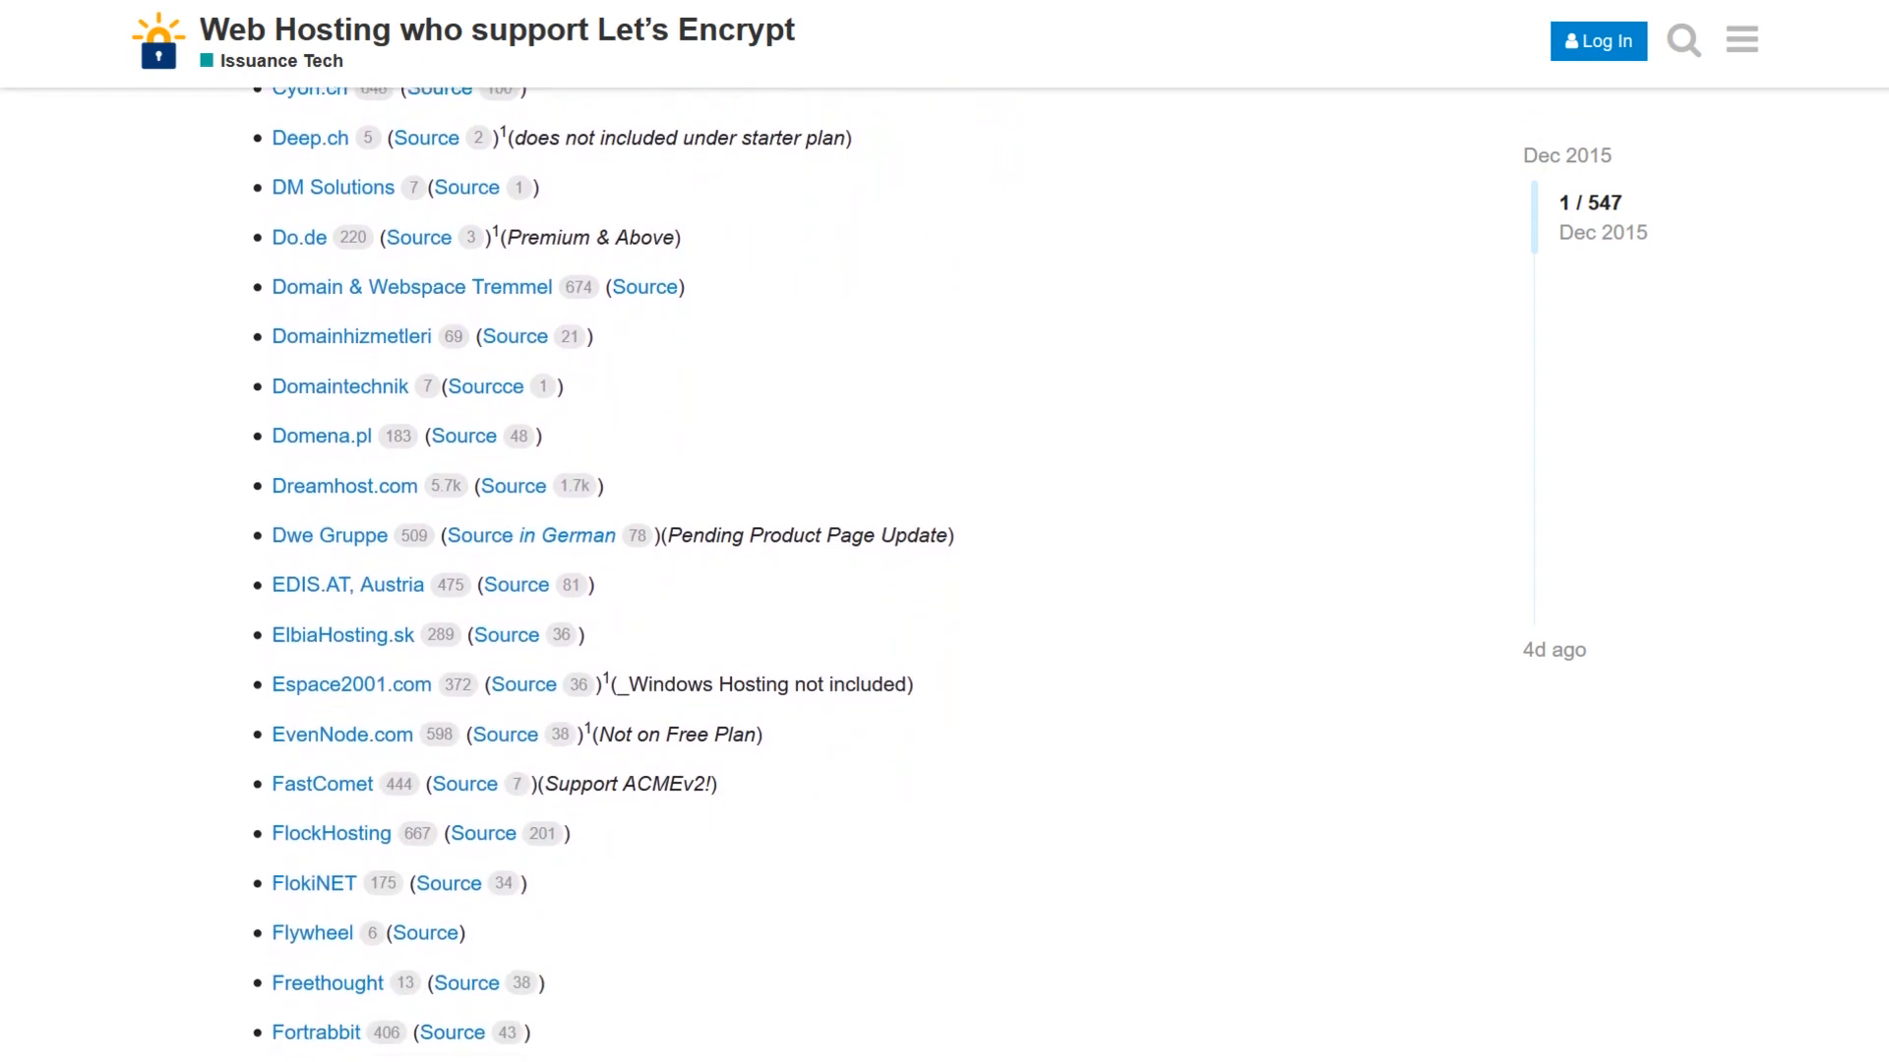
{"action": "scroll", "scroll_direction": "down", "scroll_amount": 3}
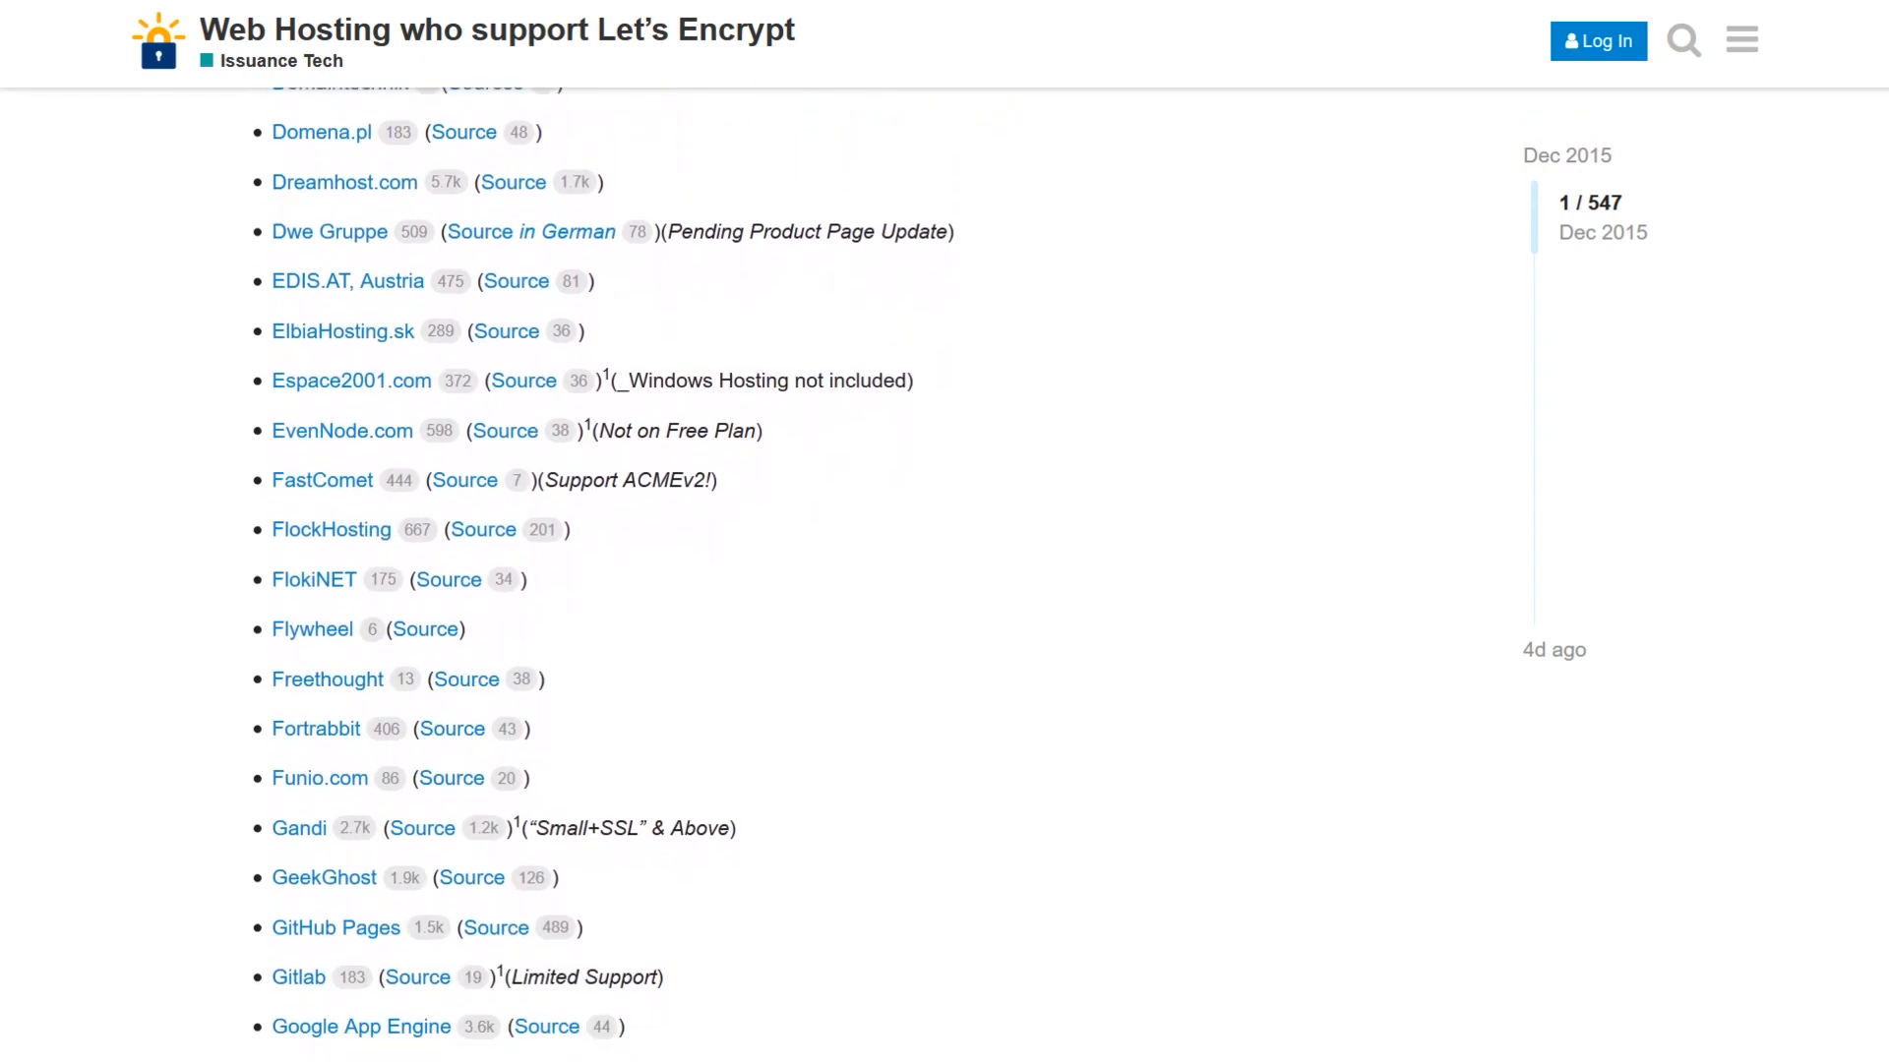
{"action": "scroll", "scroll_direction": "down", "scroll_amount": 3}
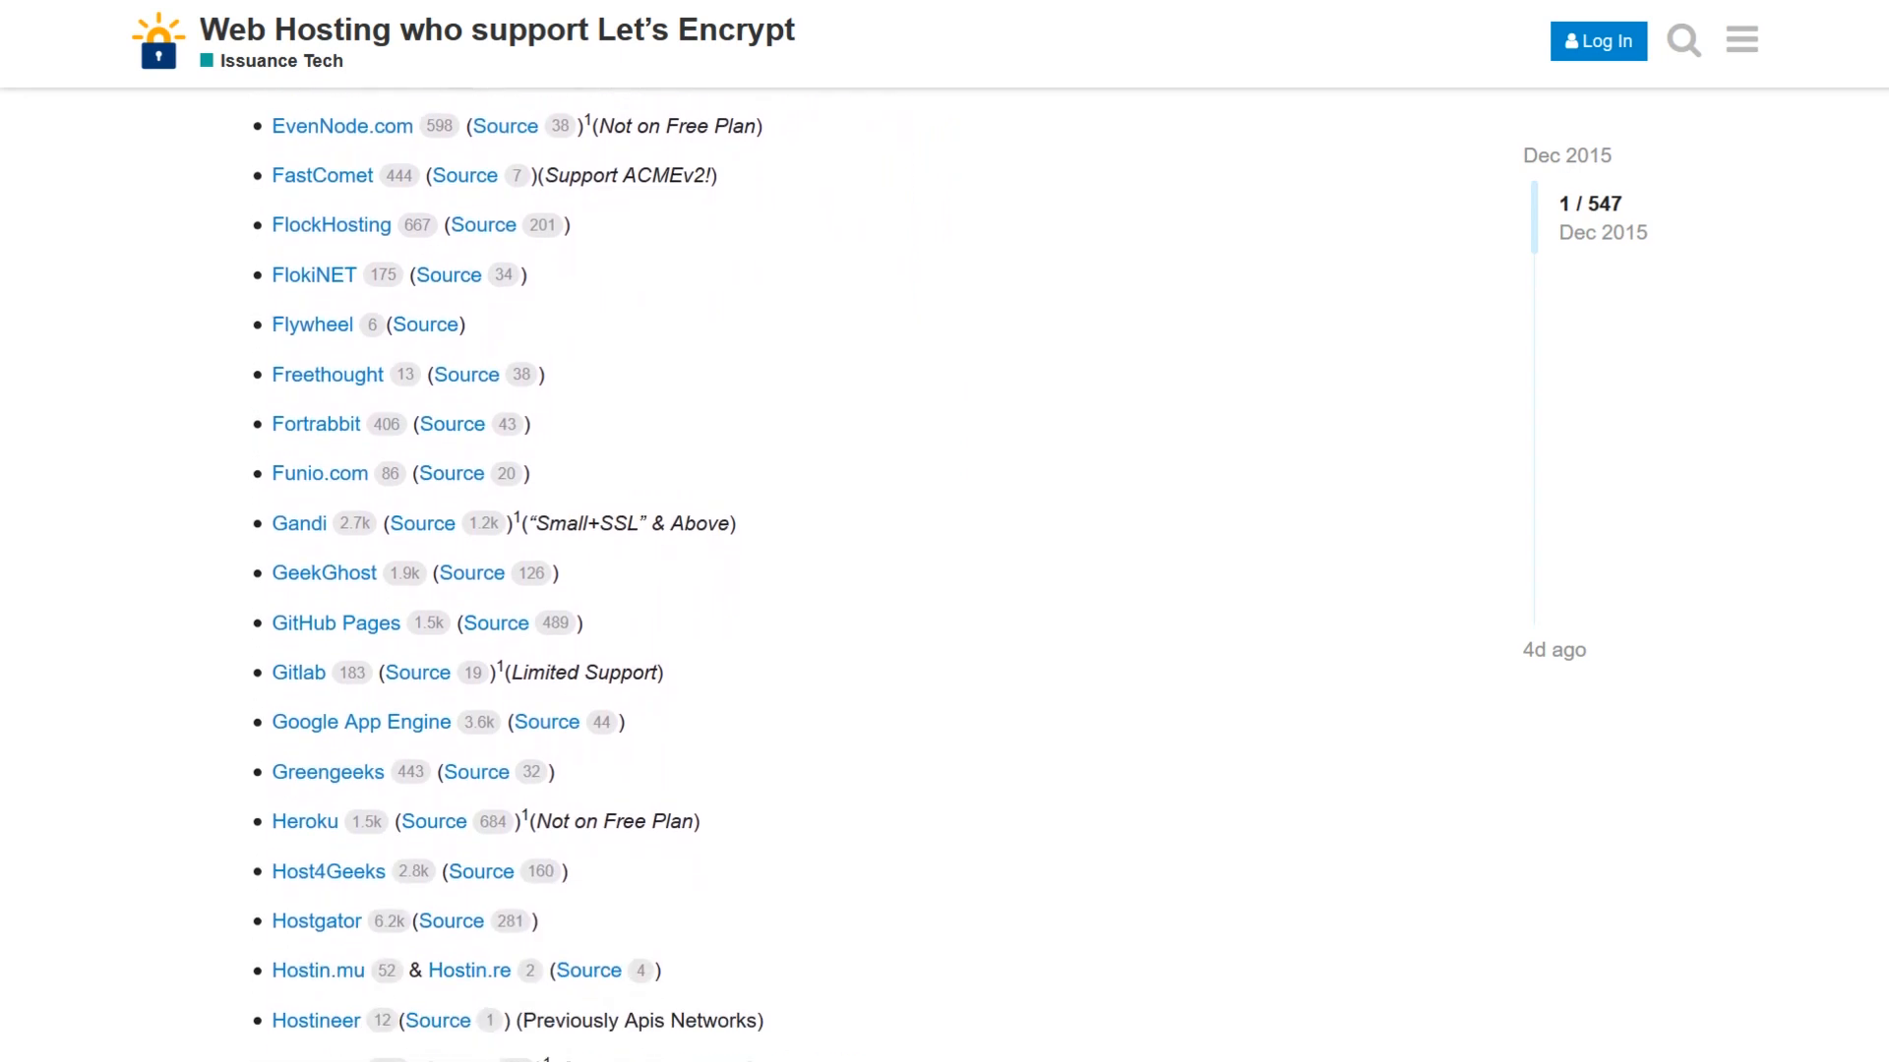
{"action": "scroll", "scroll_direction": "down", "scroll_amount": 3}
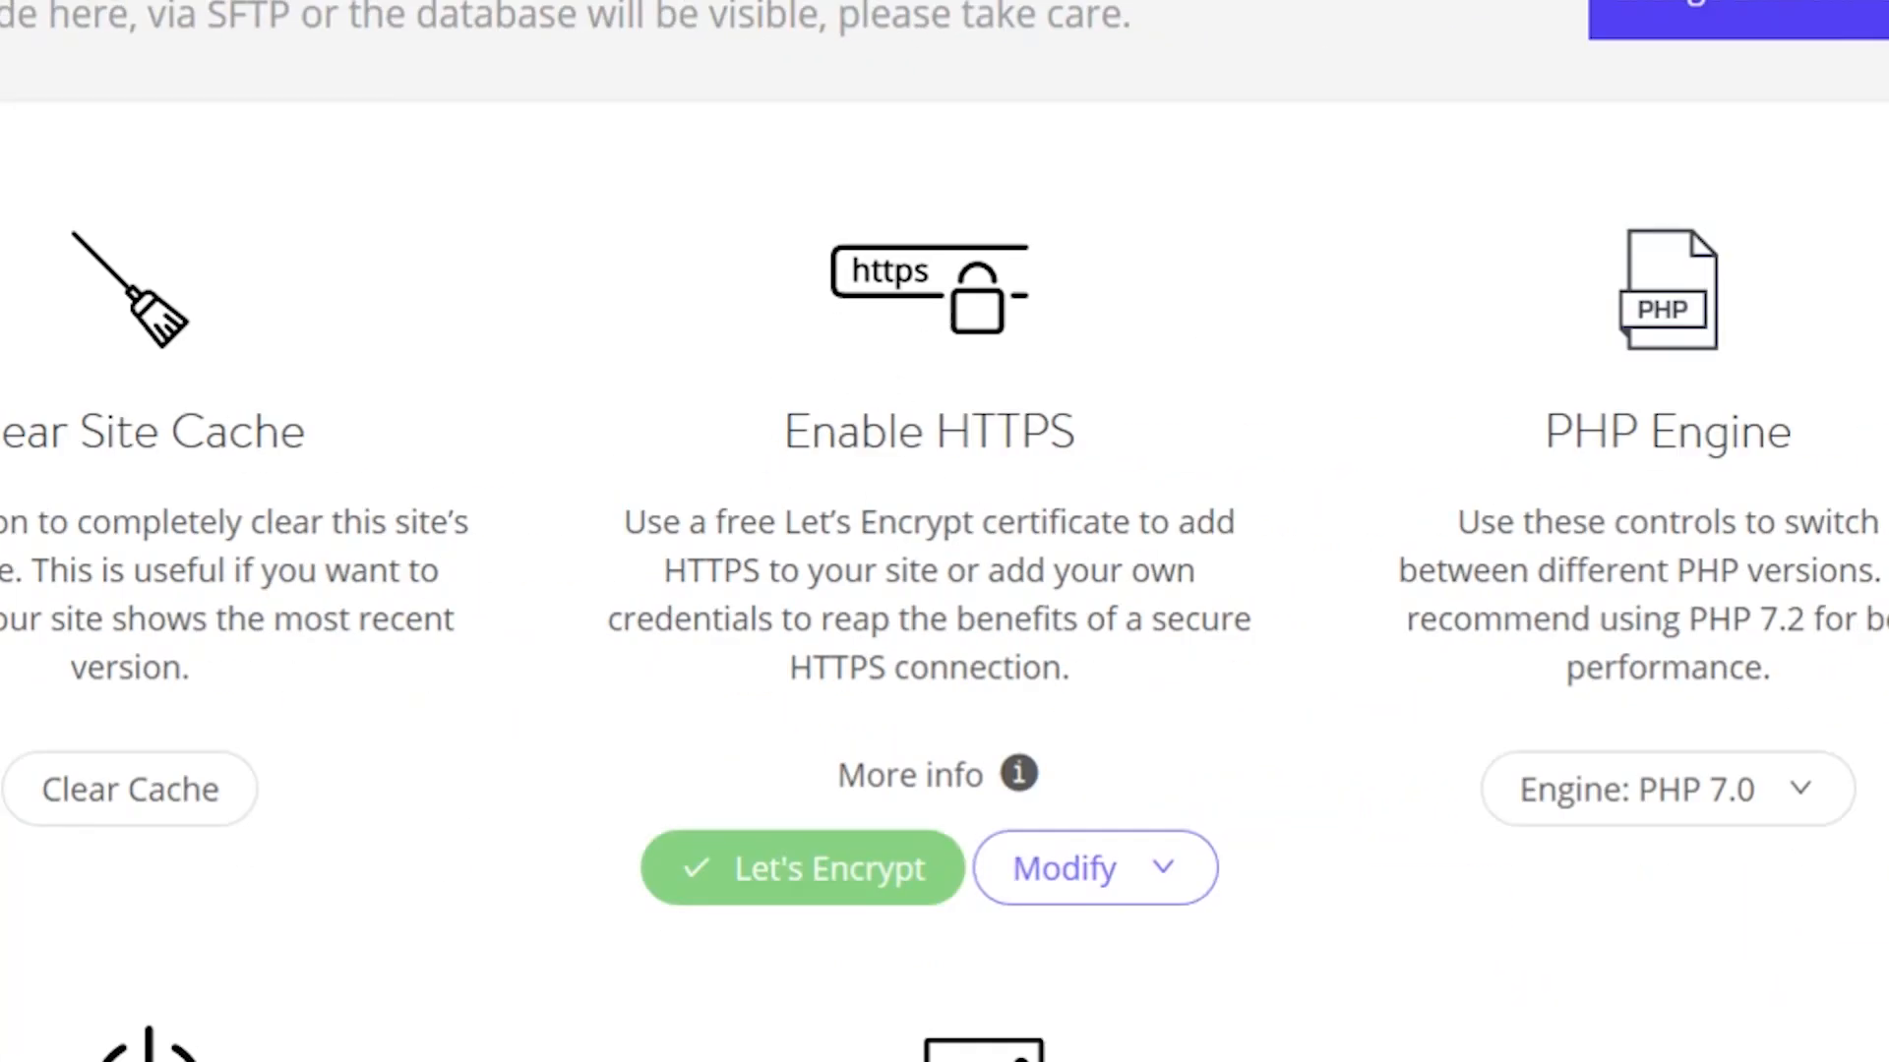
{"action": "mouse_move", "coordinate": [783, 915]}
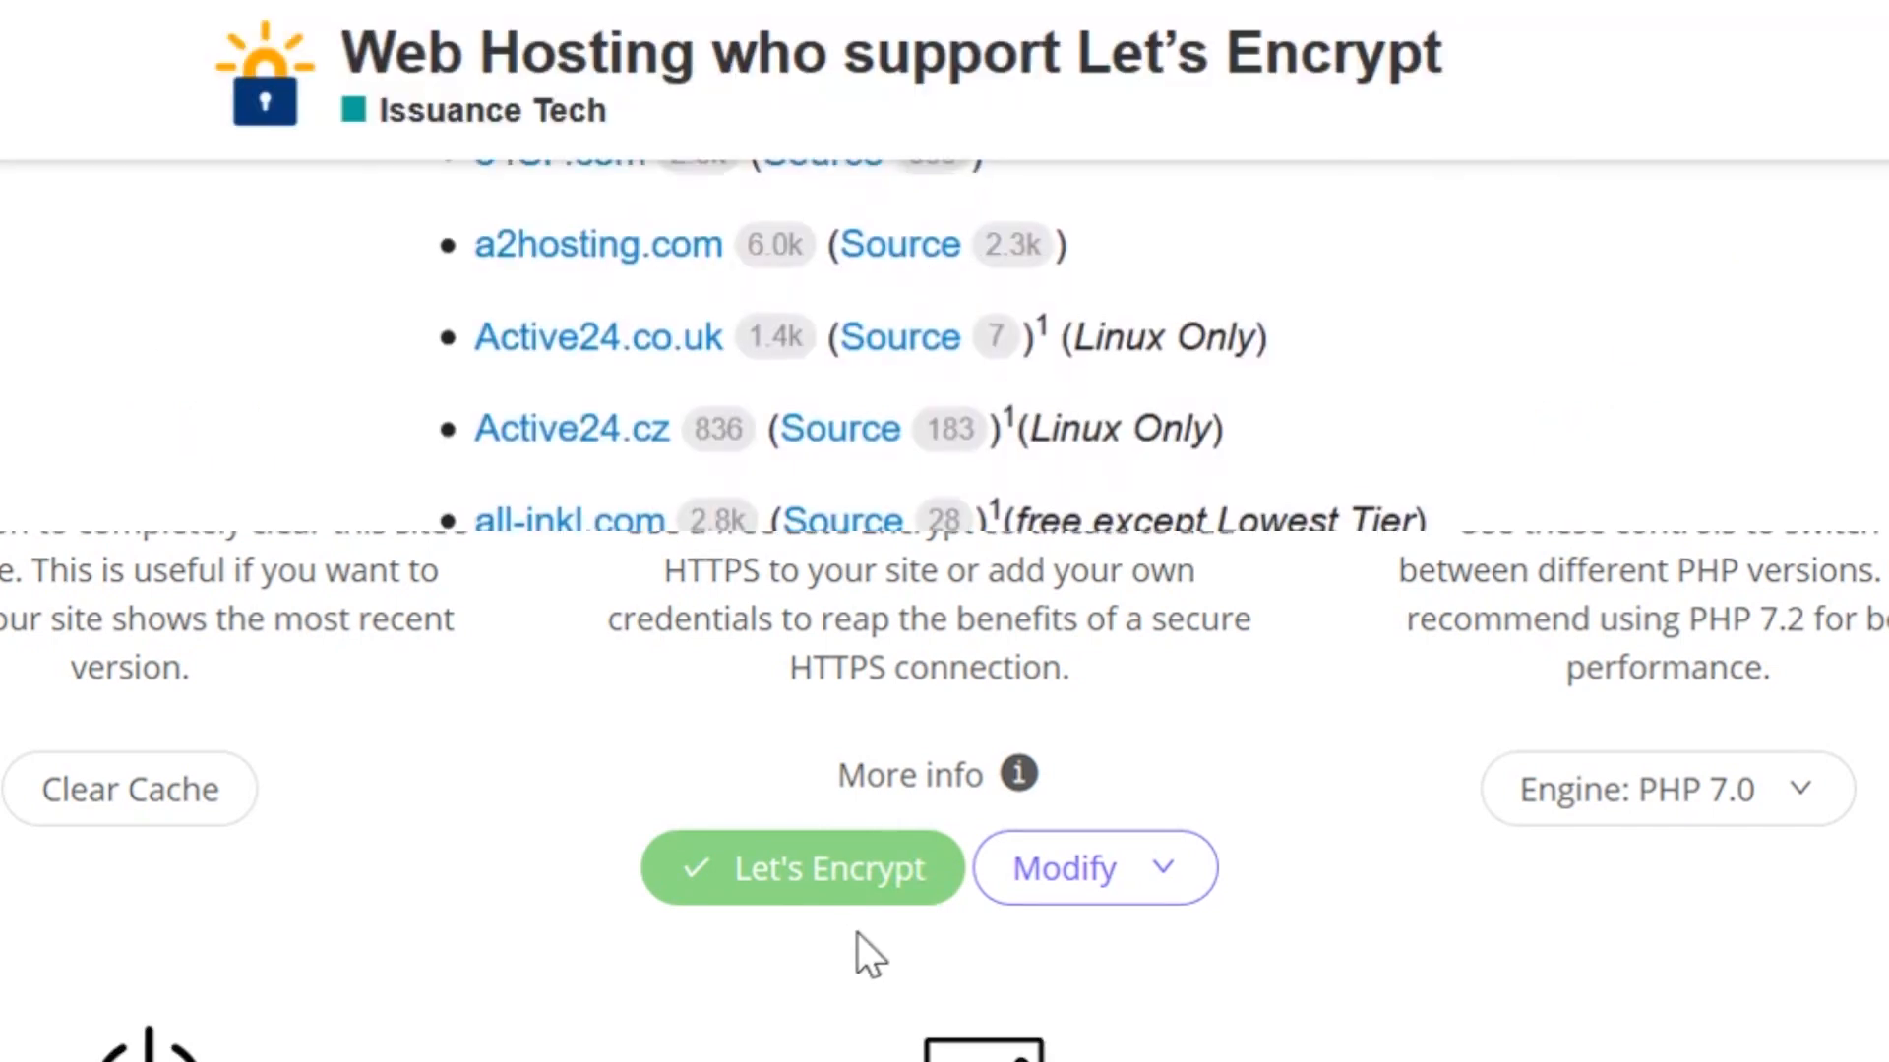
- Scroll further down the Let's Encrypt supporting-hosts list before moving to sslforfree.com
{"action": "scroll", "scroll_direction": "down", "scroll_amount": 3}
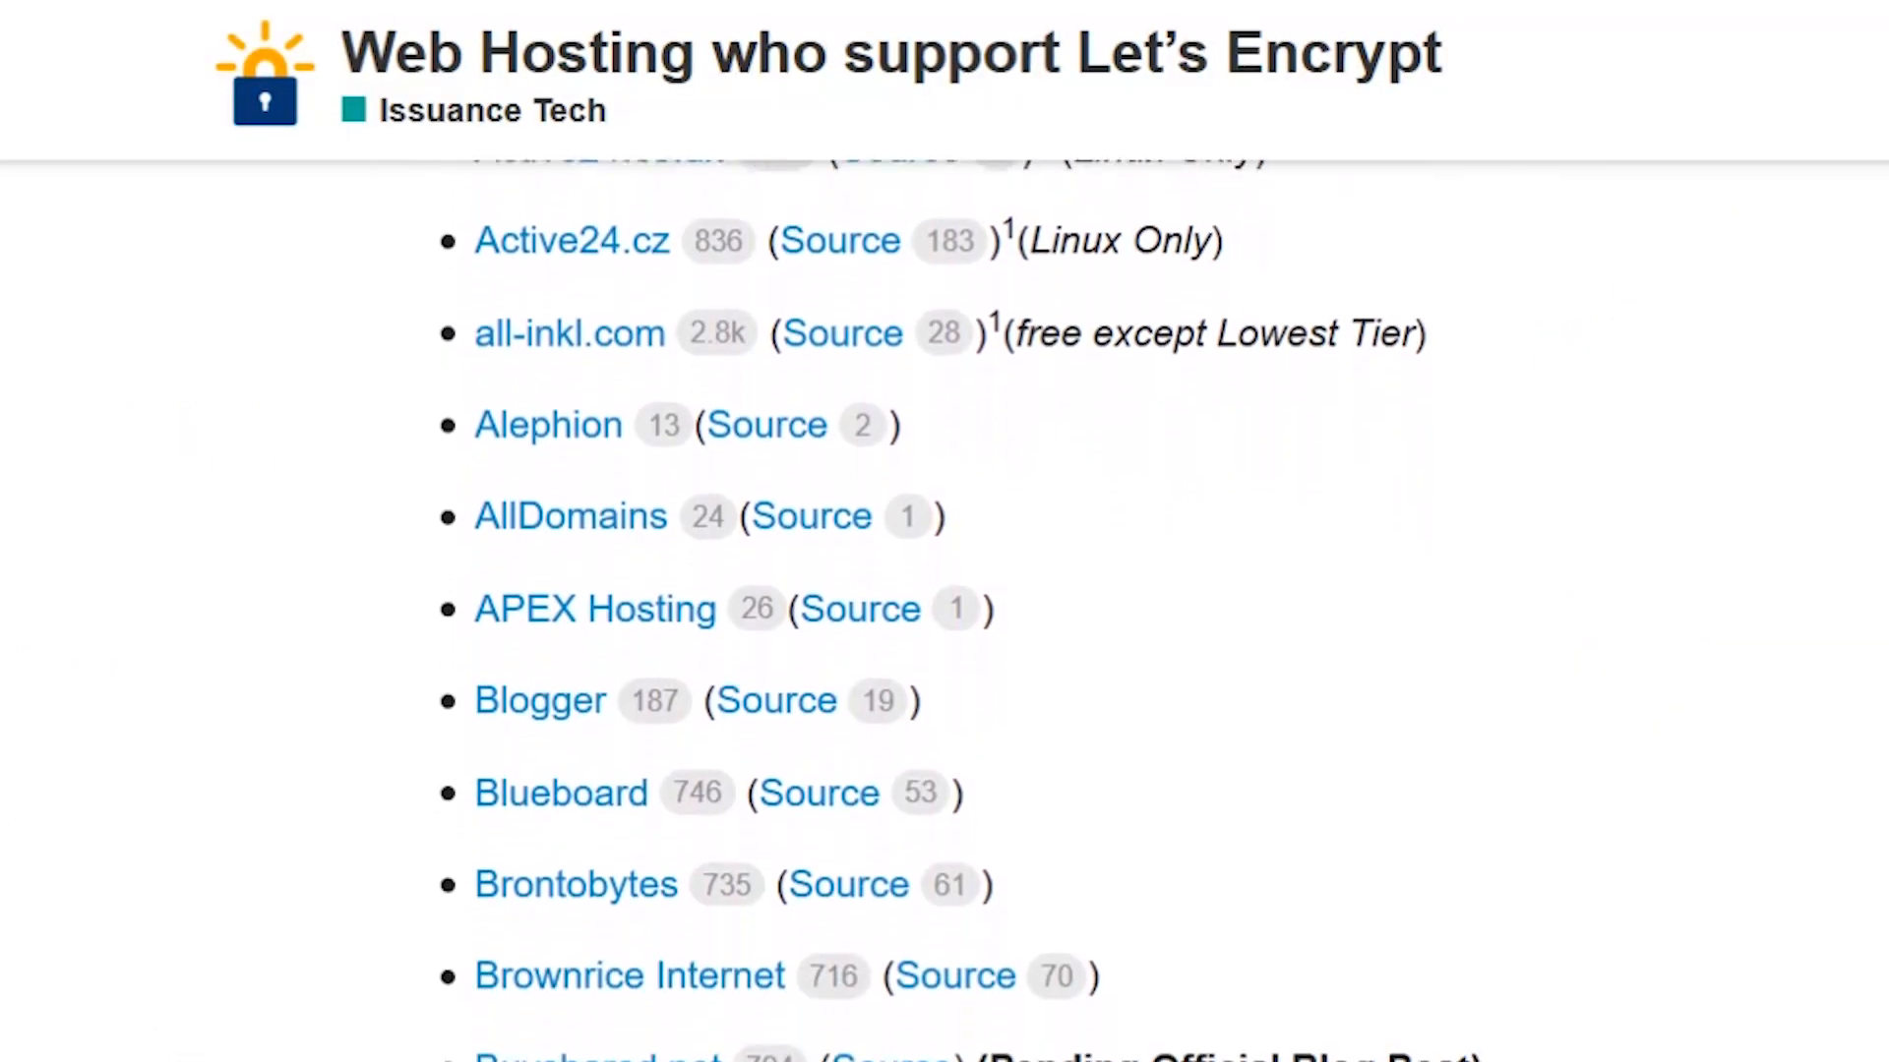
{"action": "scroll", "scroll_direction": "down", "scroll_amount": 3}
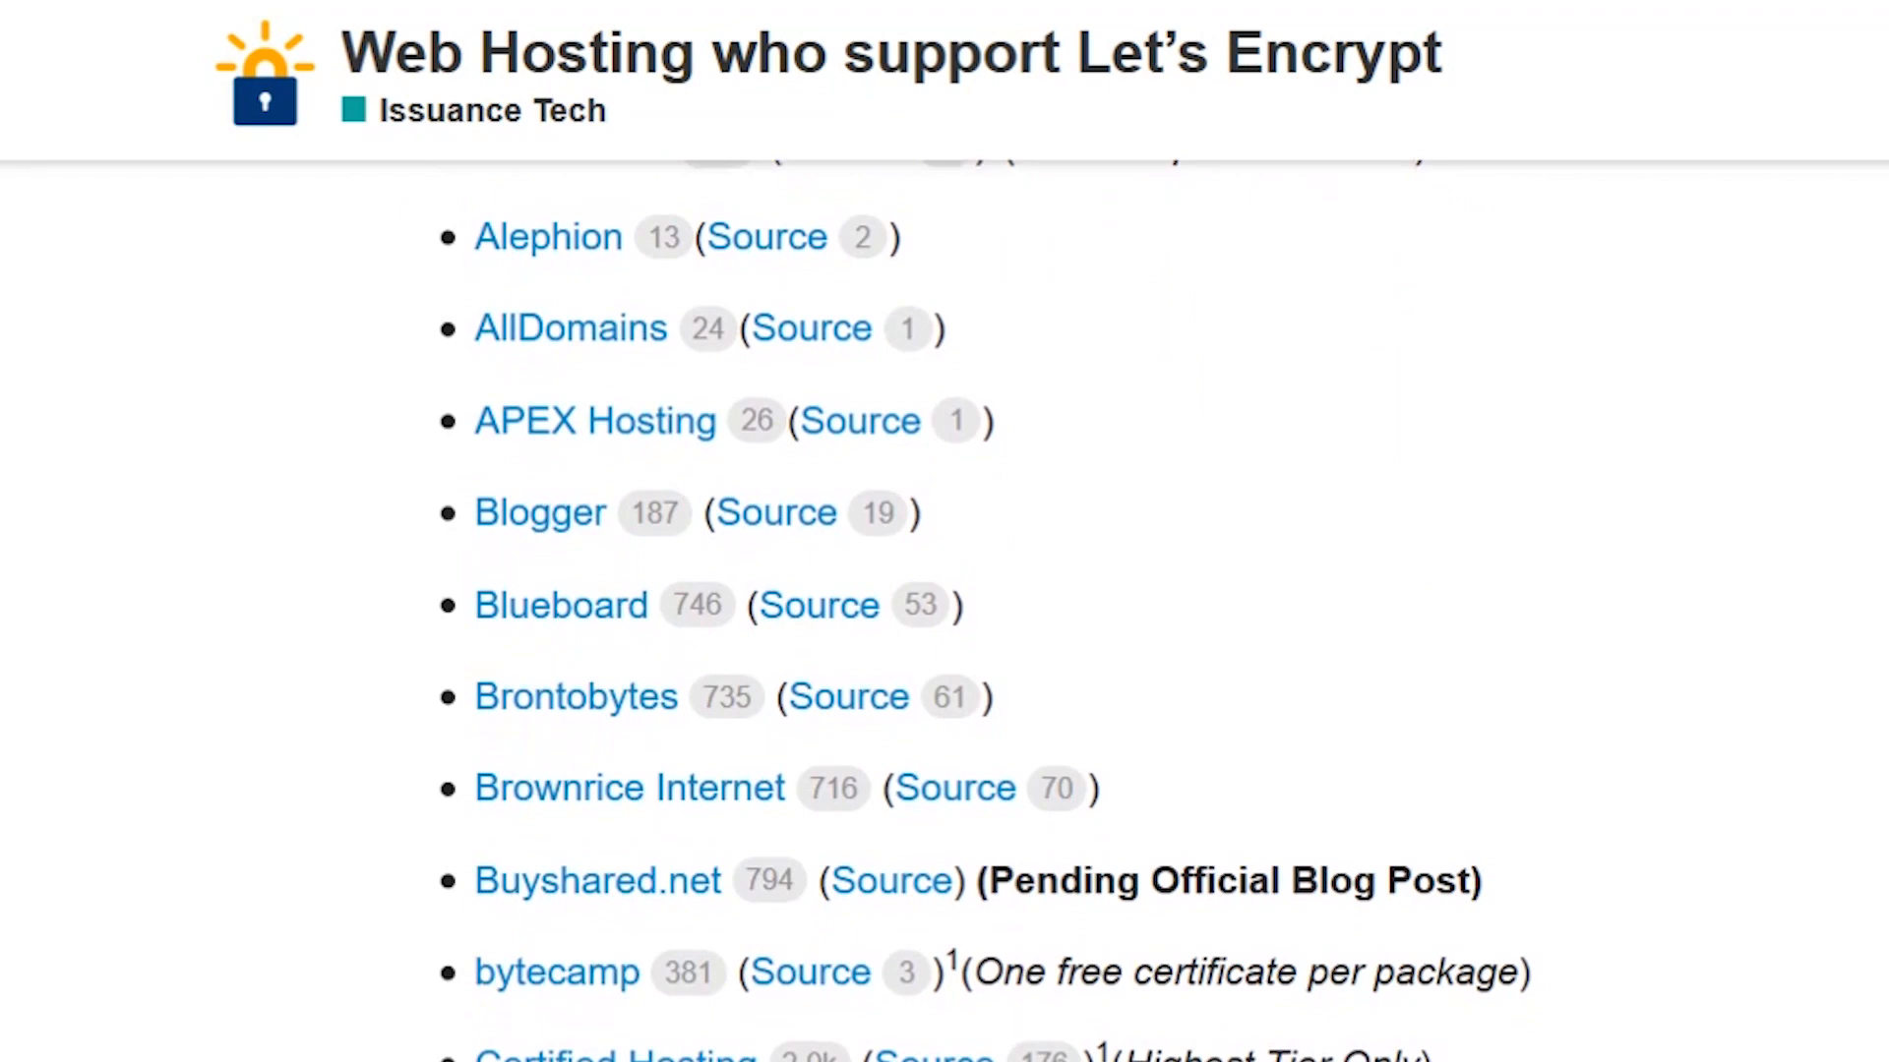
{"action": "scroll", "scroll_direction": "down", "scroll_amount": 3}
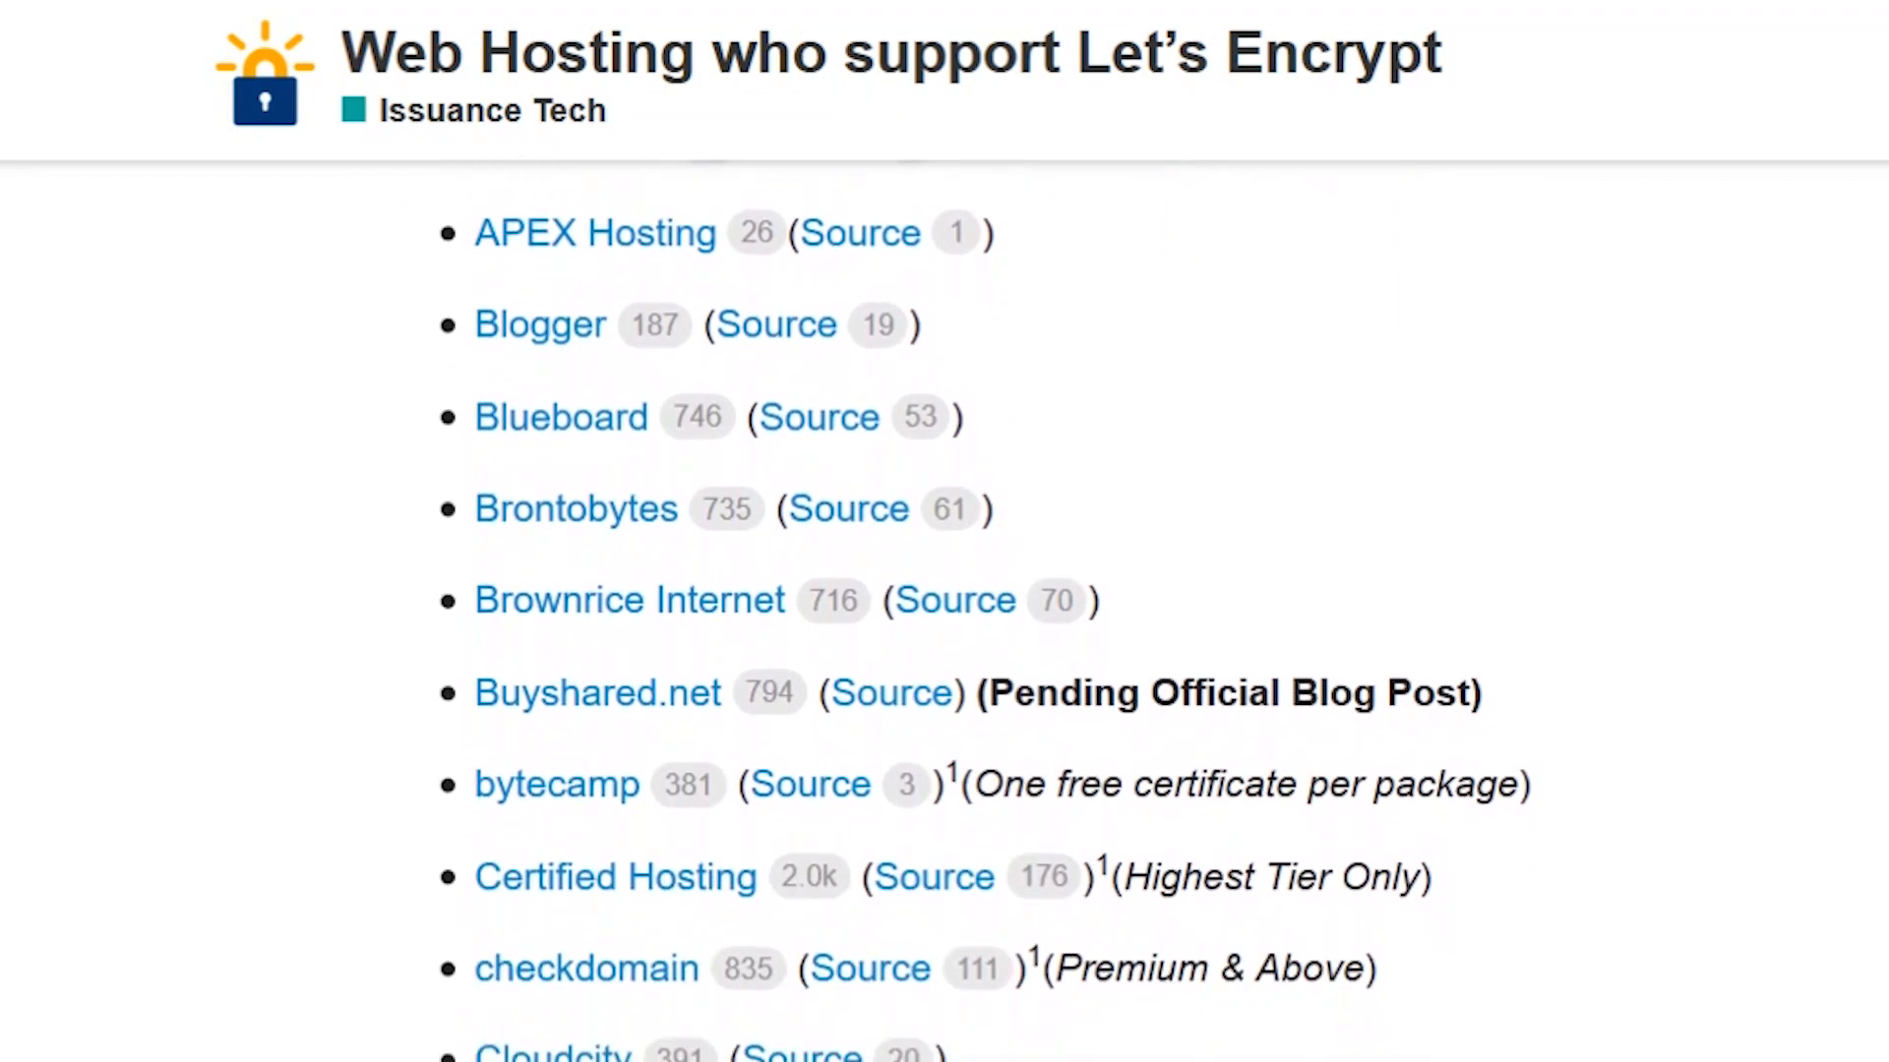
{"action": "scroll", "scroll_direction": "down", "scroll_amount": 3}
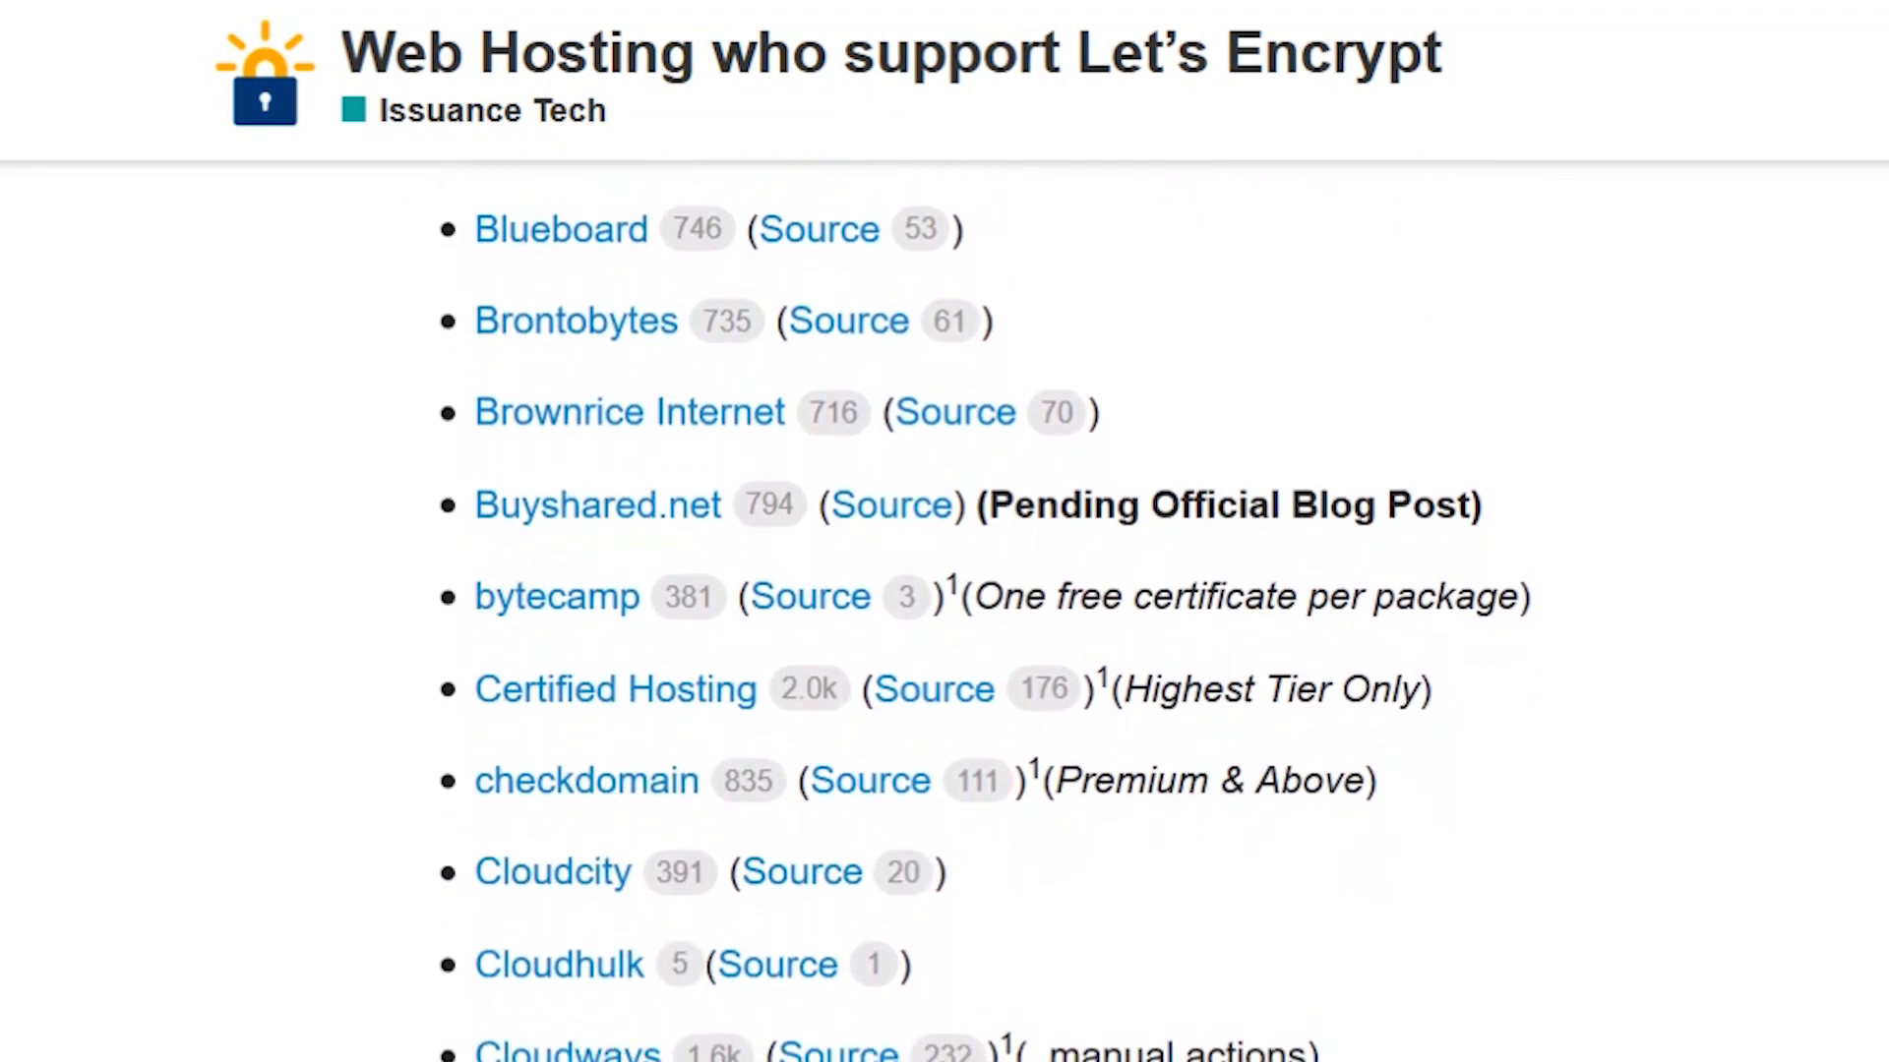
{"action": "scroll", "scroll_direction": "down", "scroll_amount": 3}
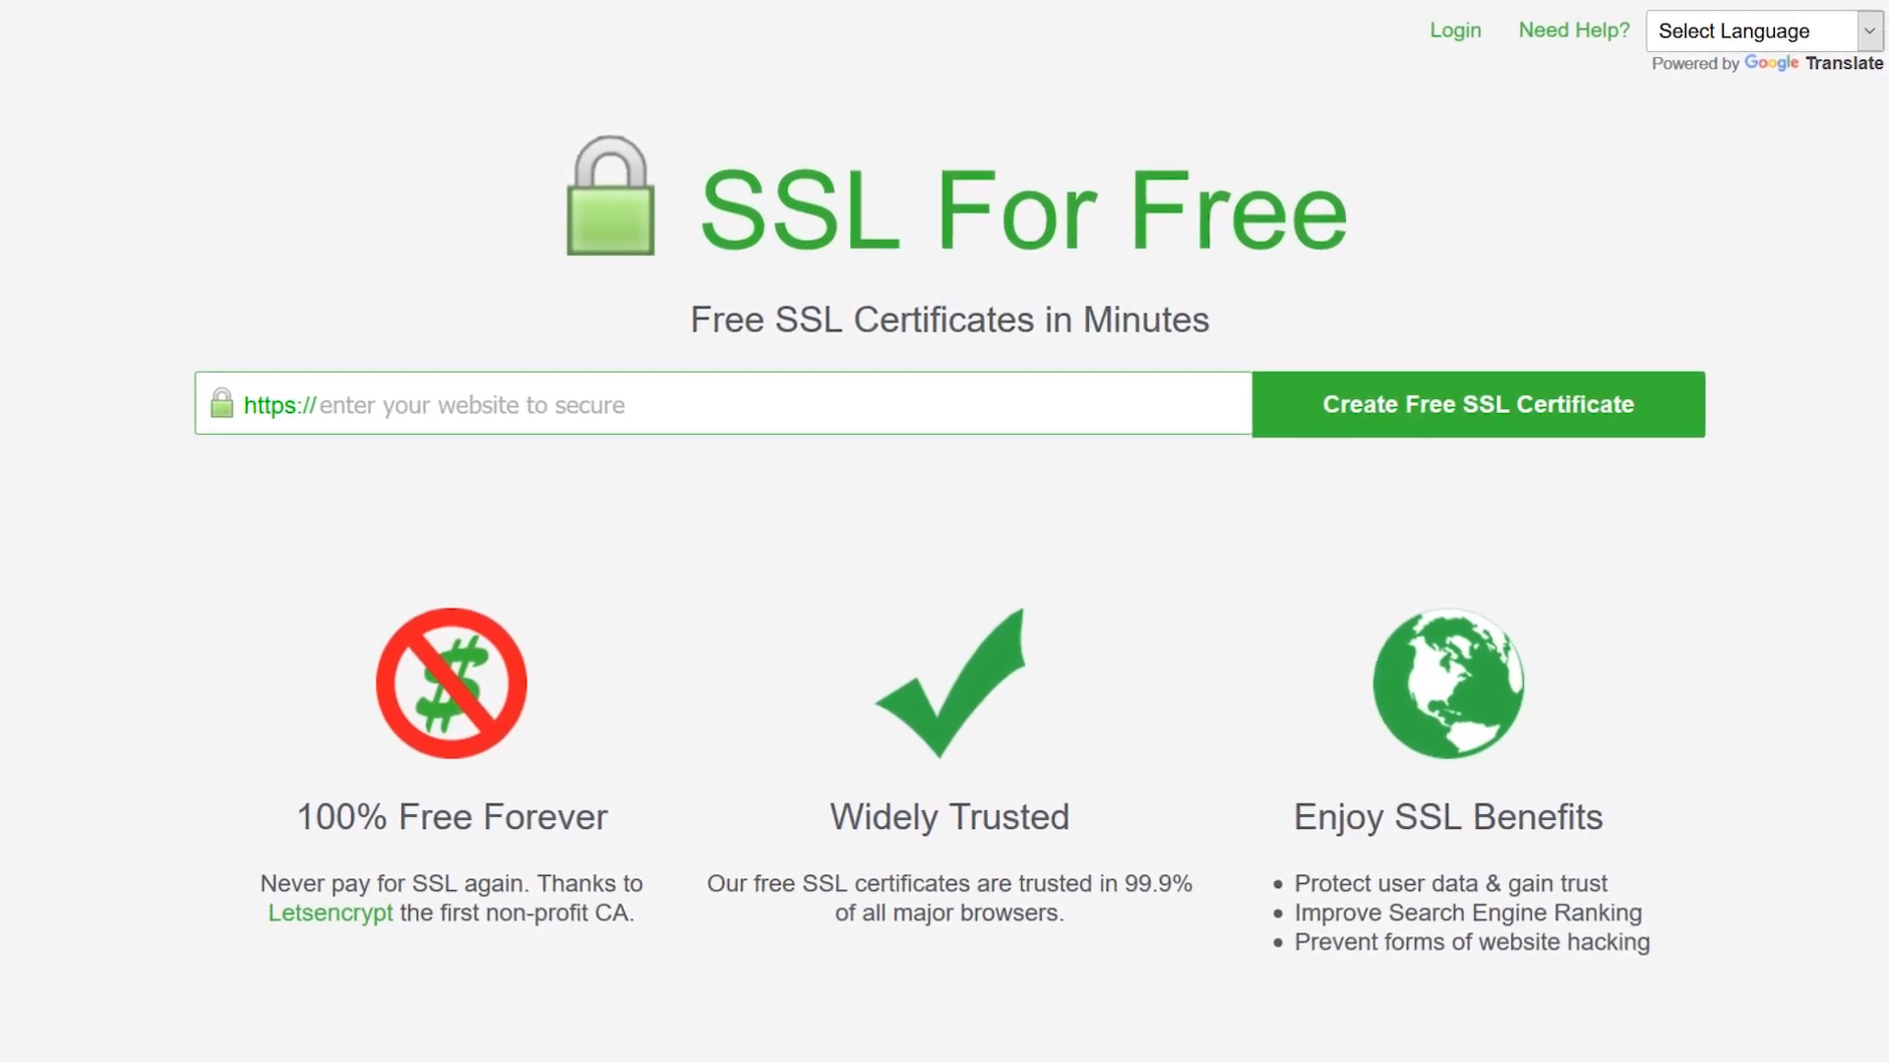
- Enter yourwebsite.com and start creating its free SSL certificate
{"action": "type", "text": "your"}
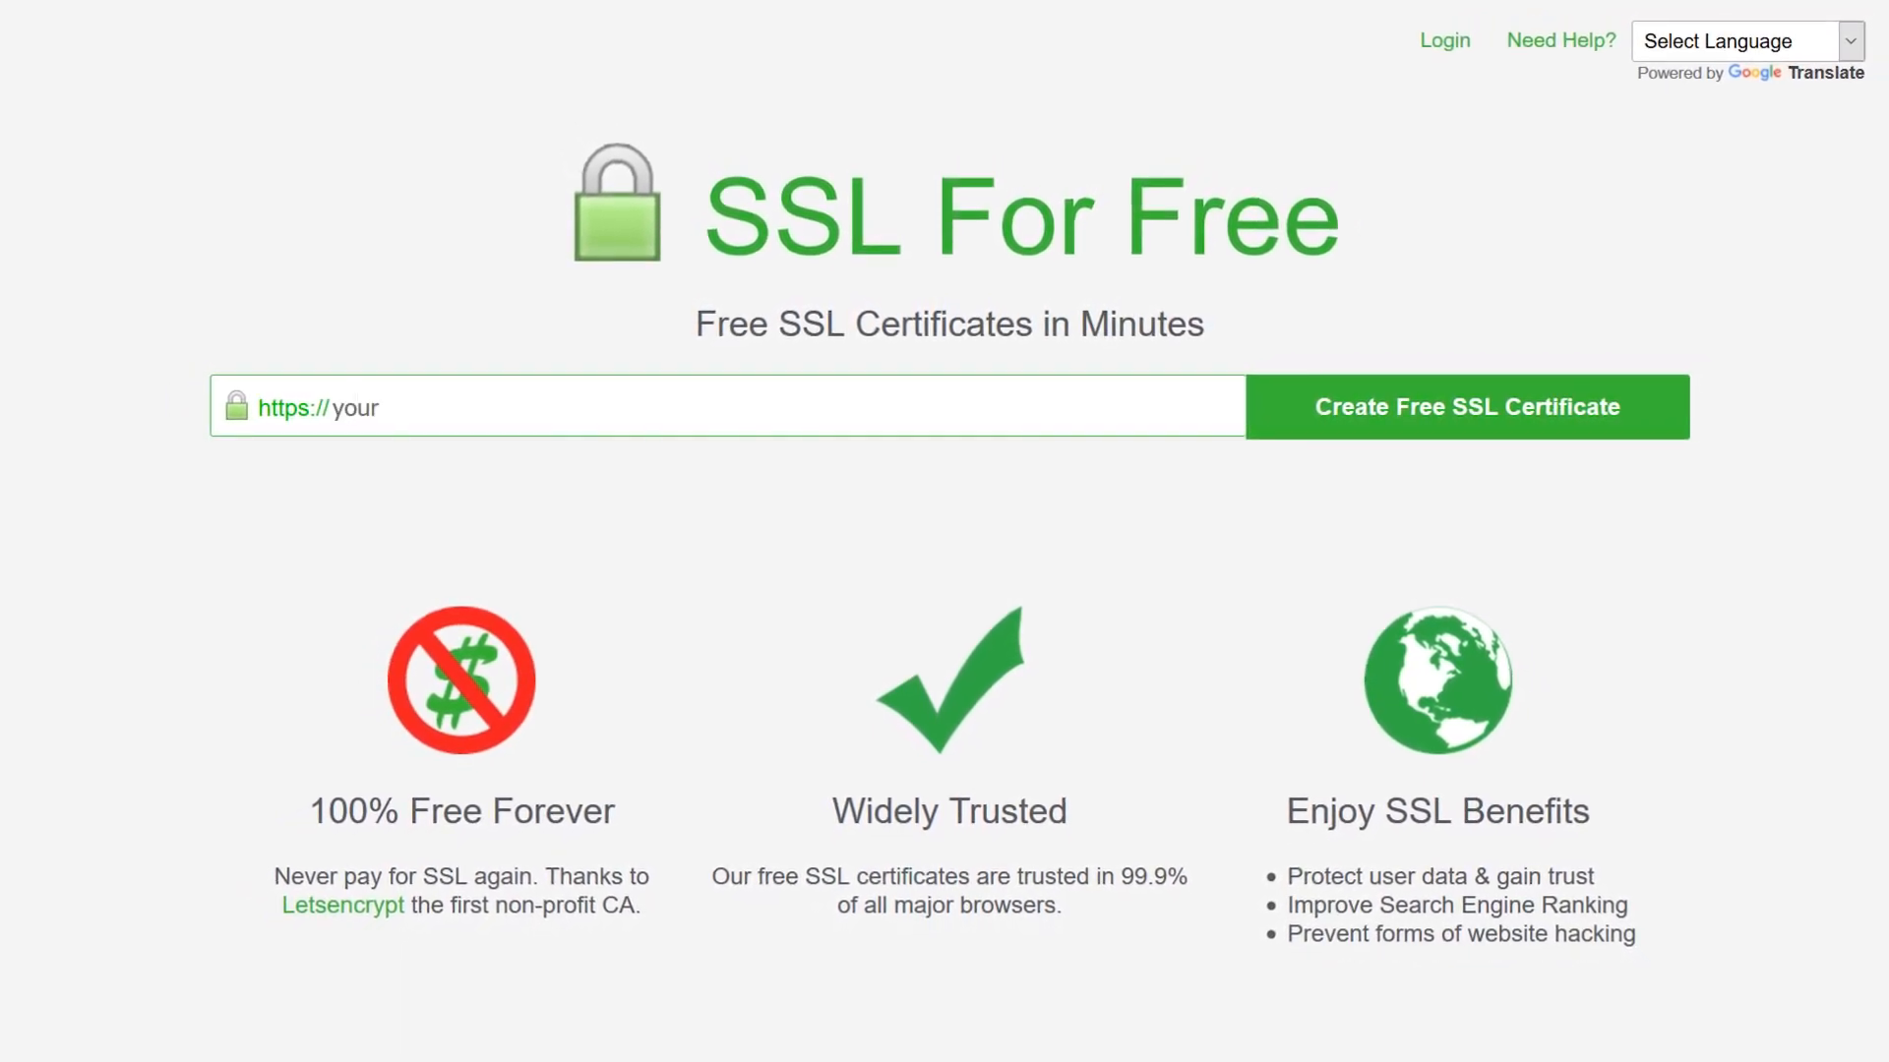
{"action": "left_click", "coordinate": [1465, 407]}
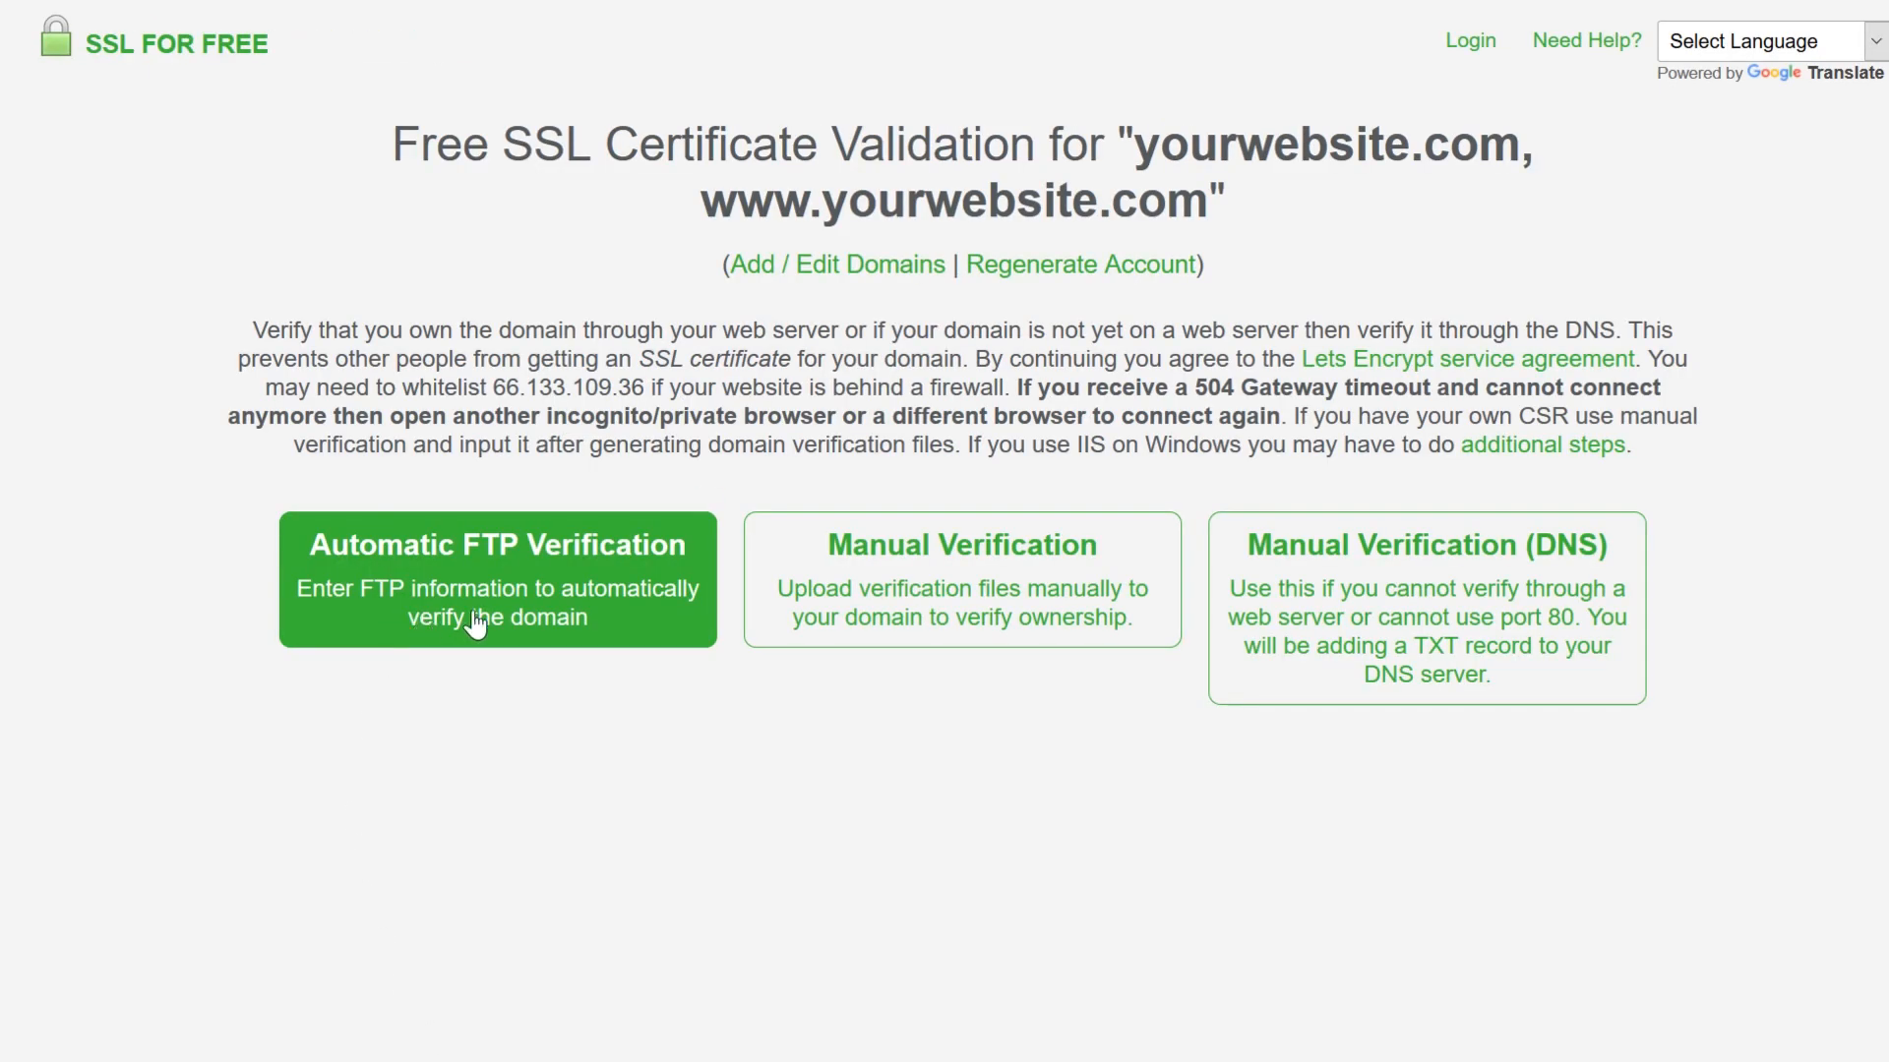
- Choose Automatic FTP Verification and ready the User field for the FTP credentials
{"action": "left_click", "coordinate": [1426, 608]}
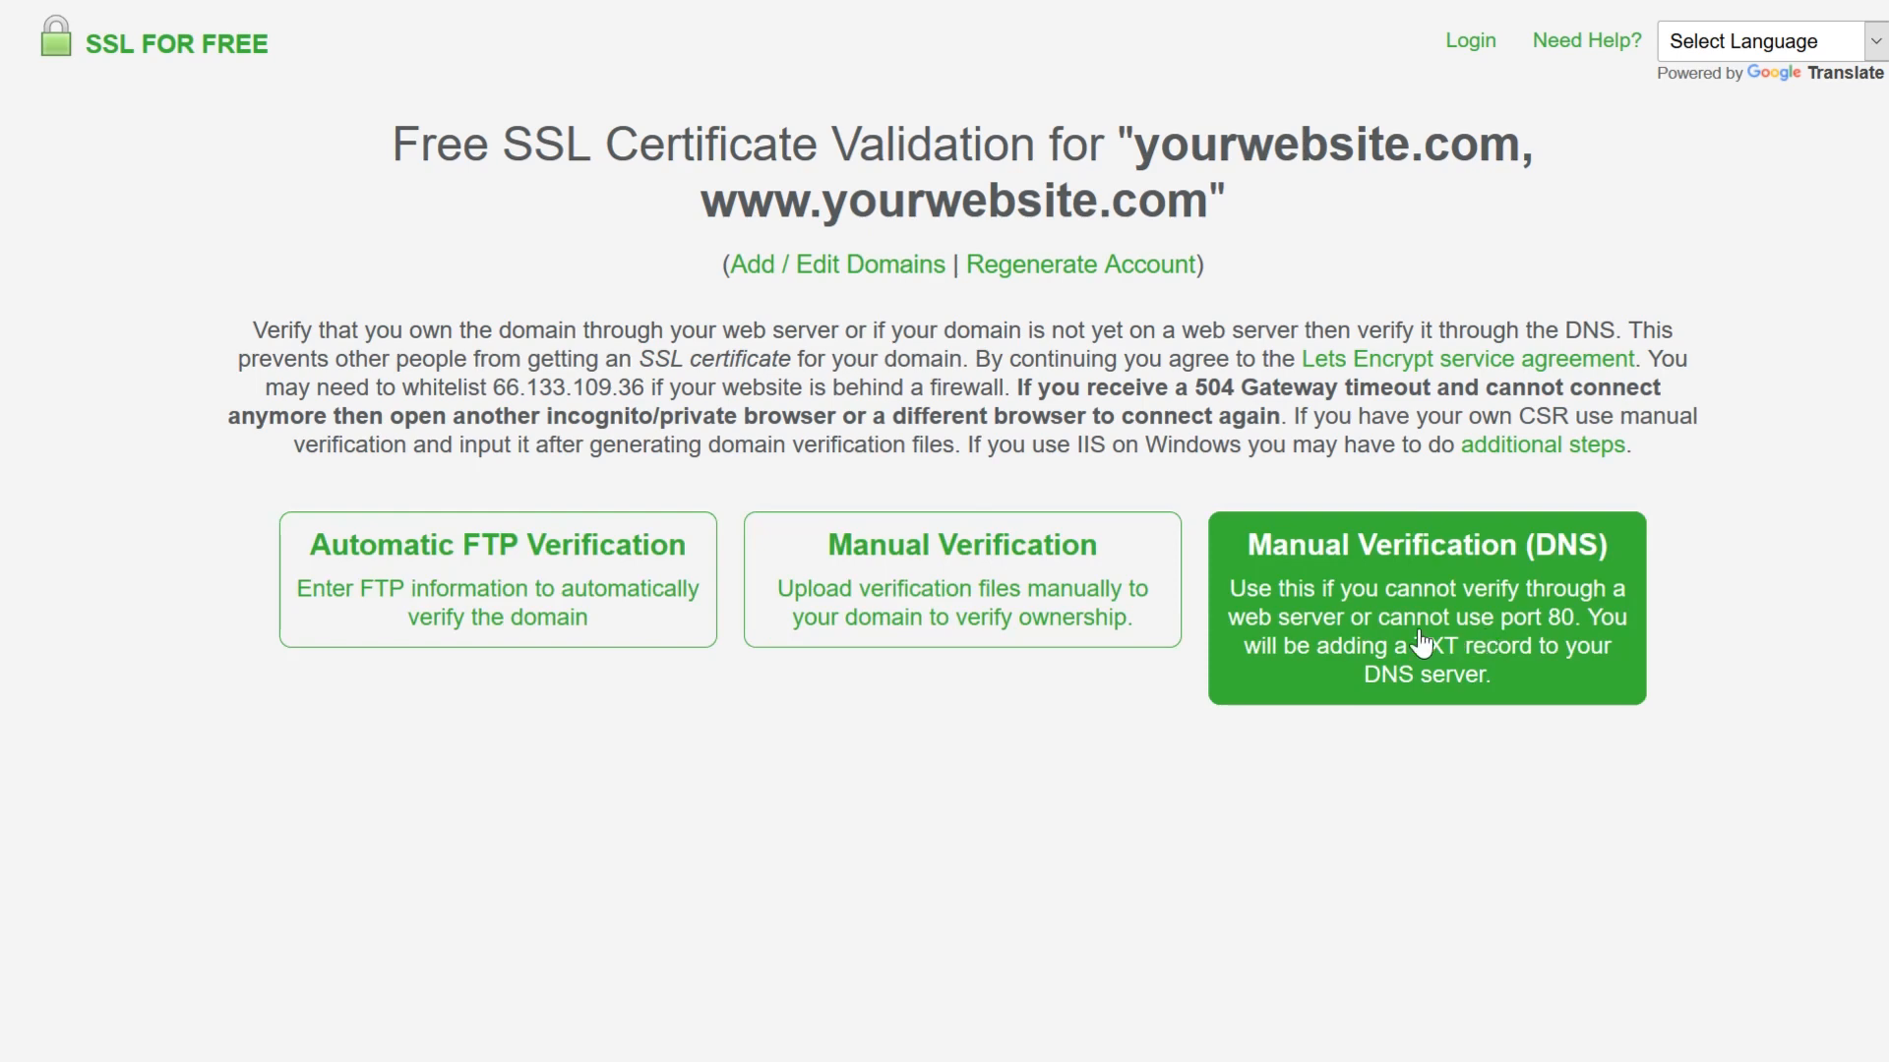
{"action": "left_click", "coordinate": [495, 578]}
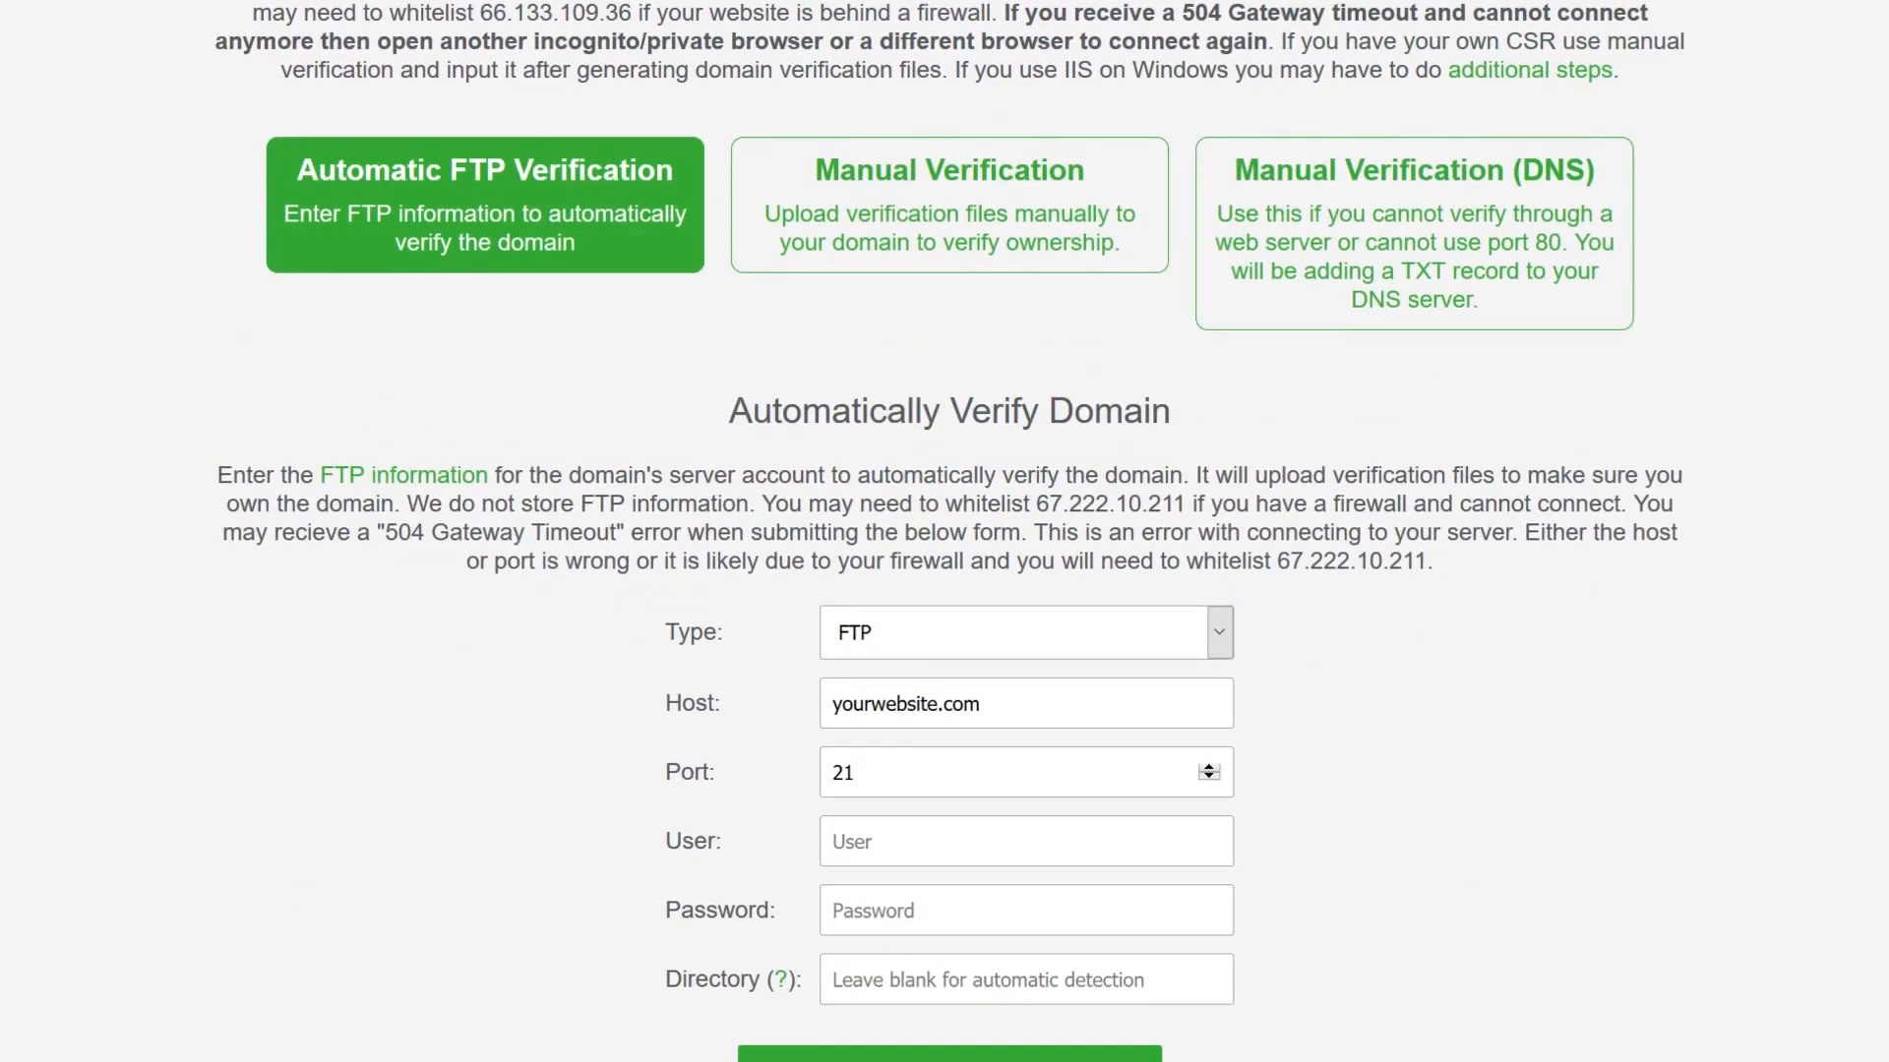
{"action": "left_click", "coordinate": [1024, 841]}
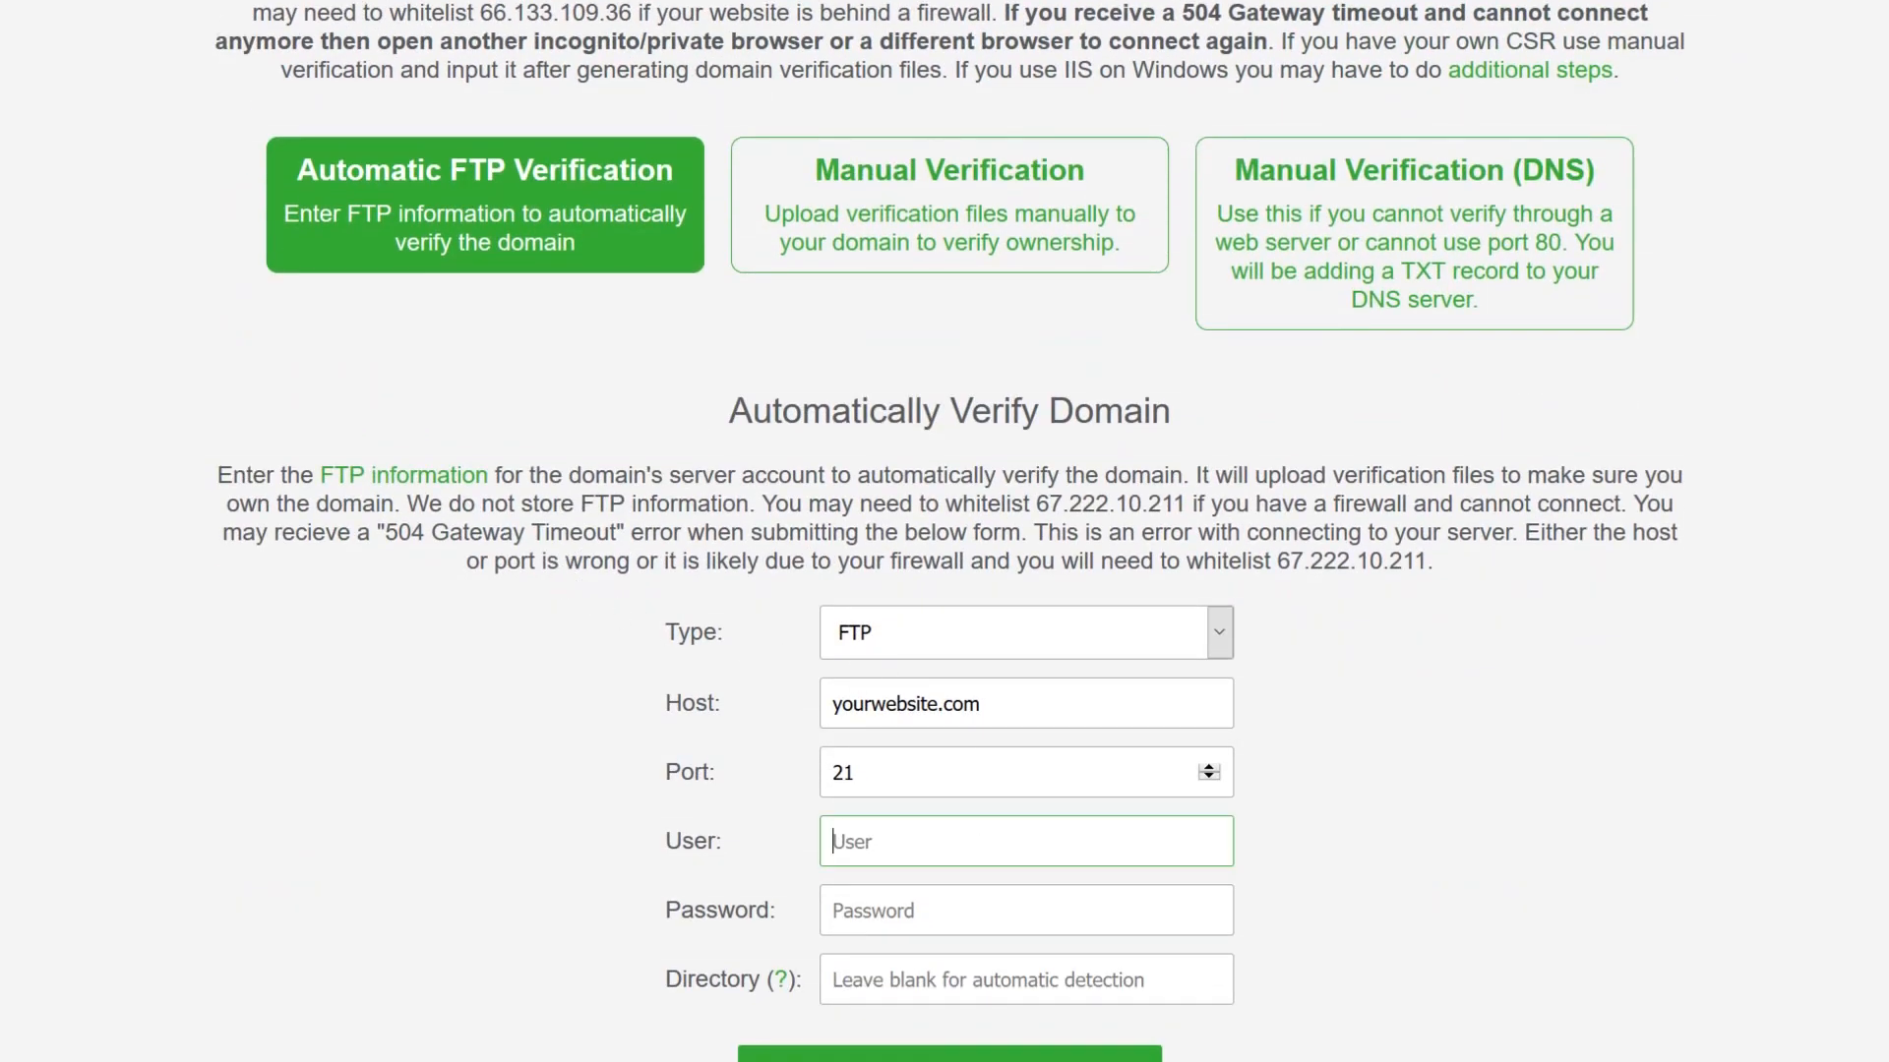